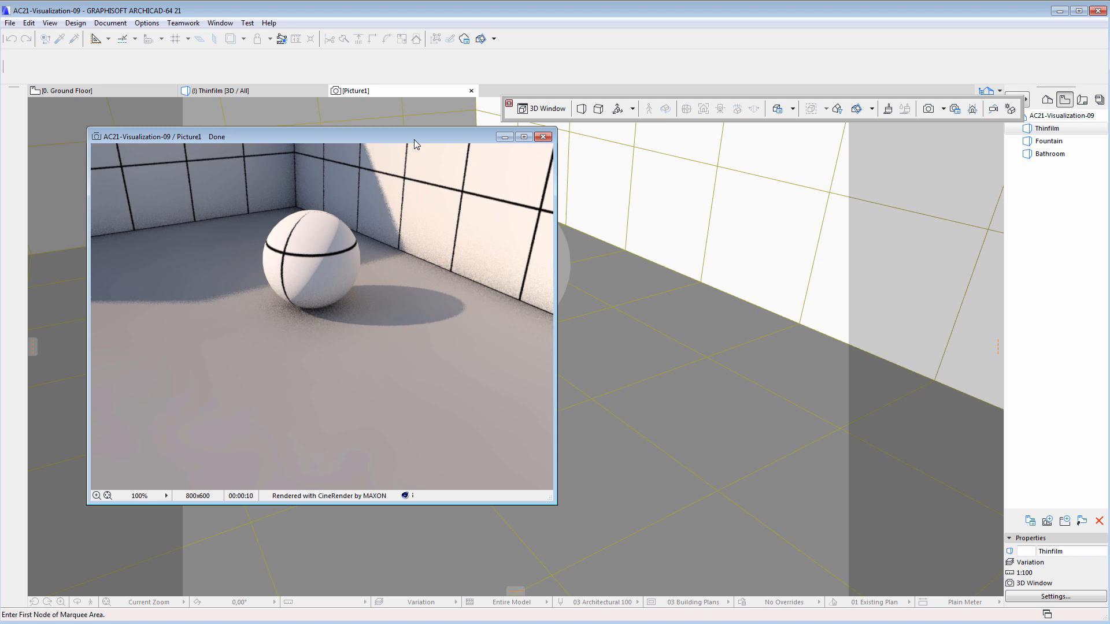
{"action": "mouse_move", "coordinate": [418, 141]}
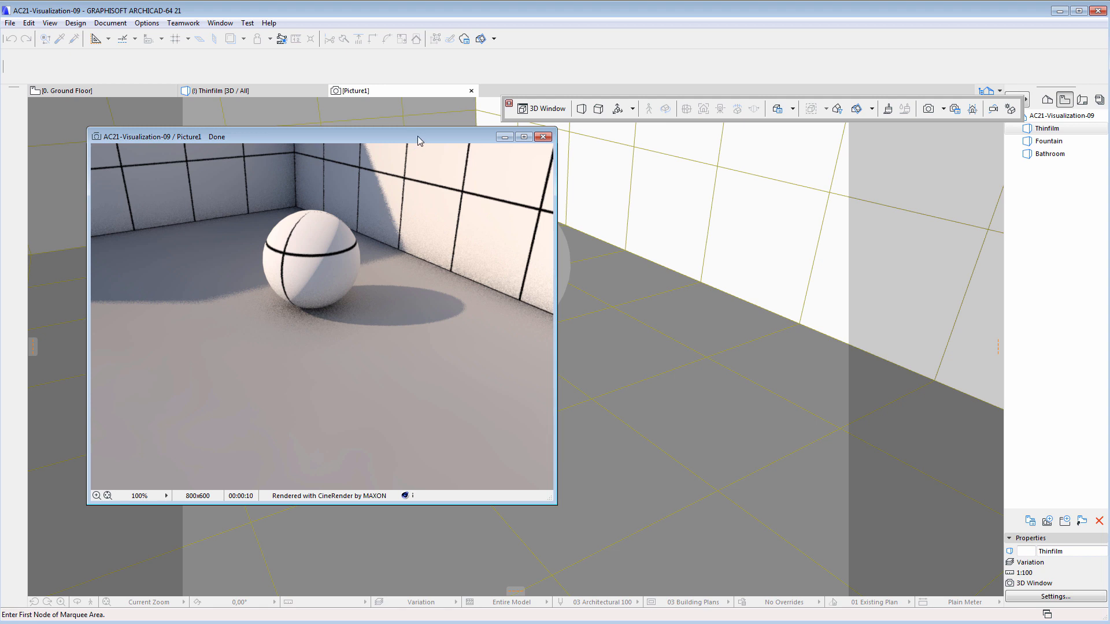
- Show the CineRender reflectance layers in the !Reflectance surface settings
{"action": "left_click", "coordinate": [888, 108]}
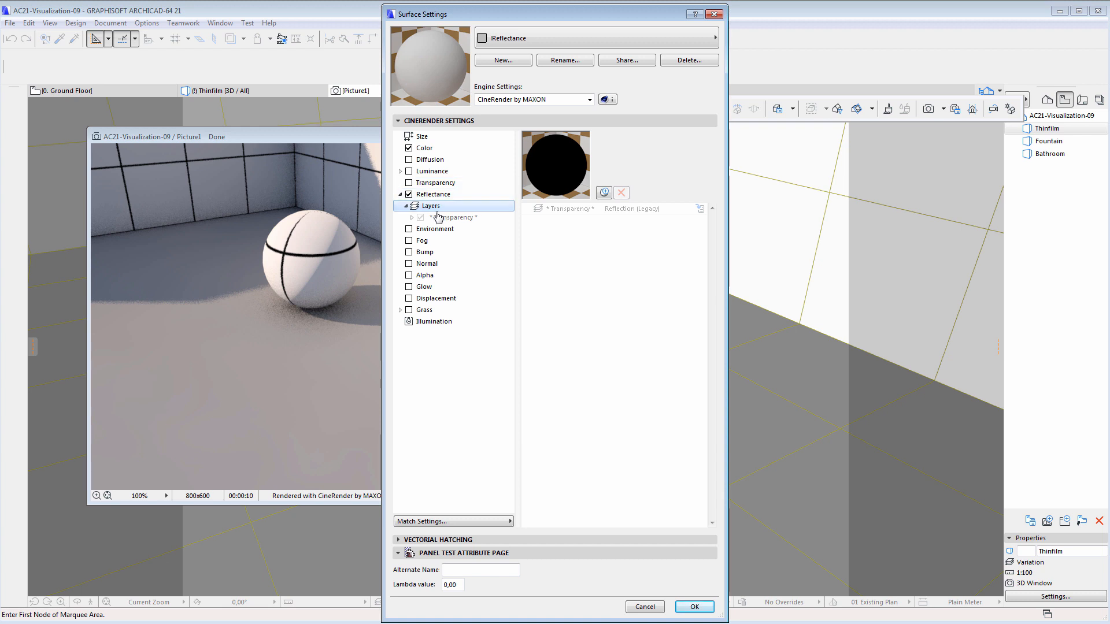
{"action": "mouse_move", "coordinate": [478, 63]}
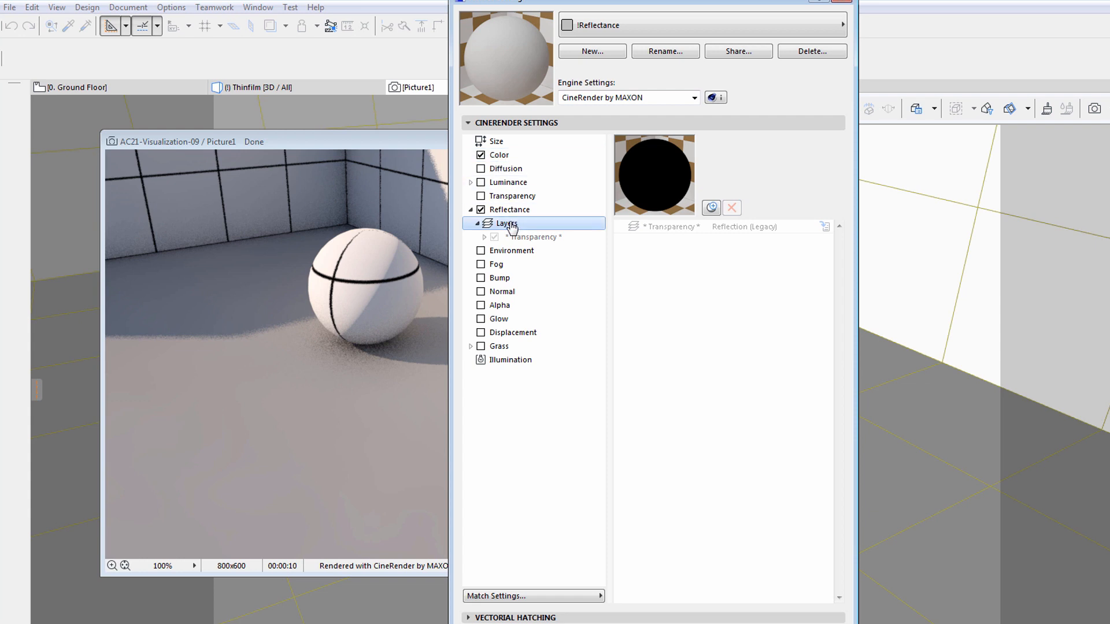
- Add an Anisotropic layer from the reflectance layer-type list
{"action": "left_click", "coordinate": [711, 208]}
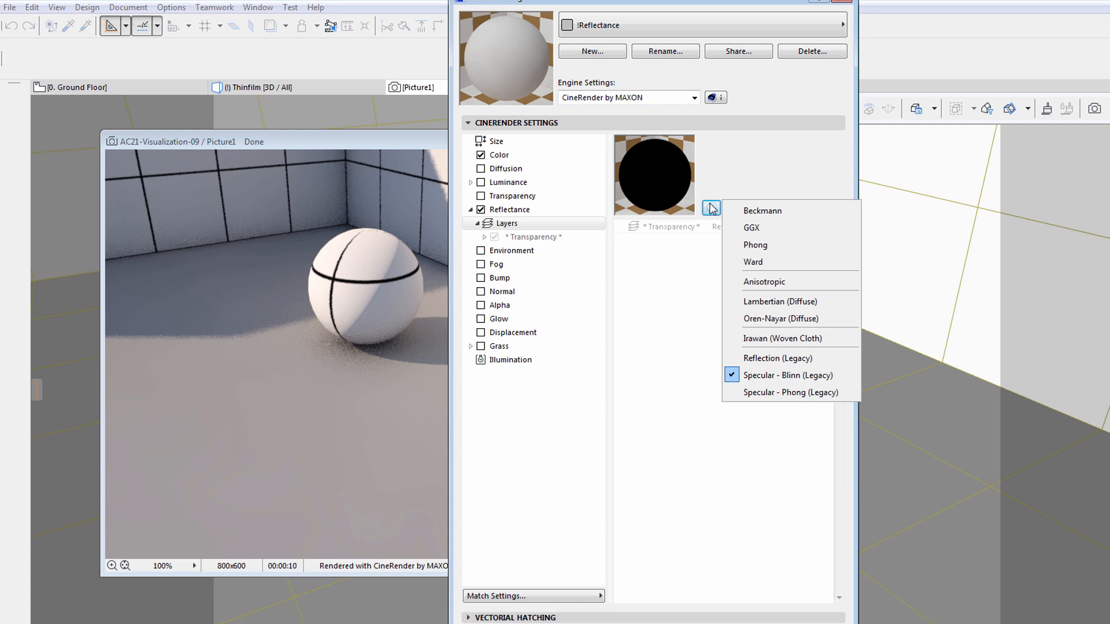
{"action": "mouse_move", "coordinate": [764, 280]}
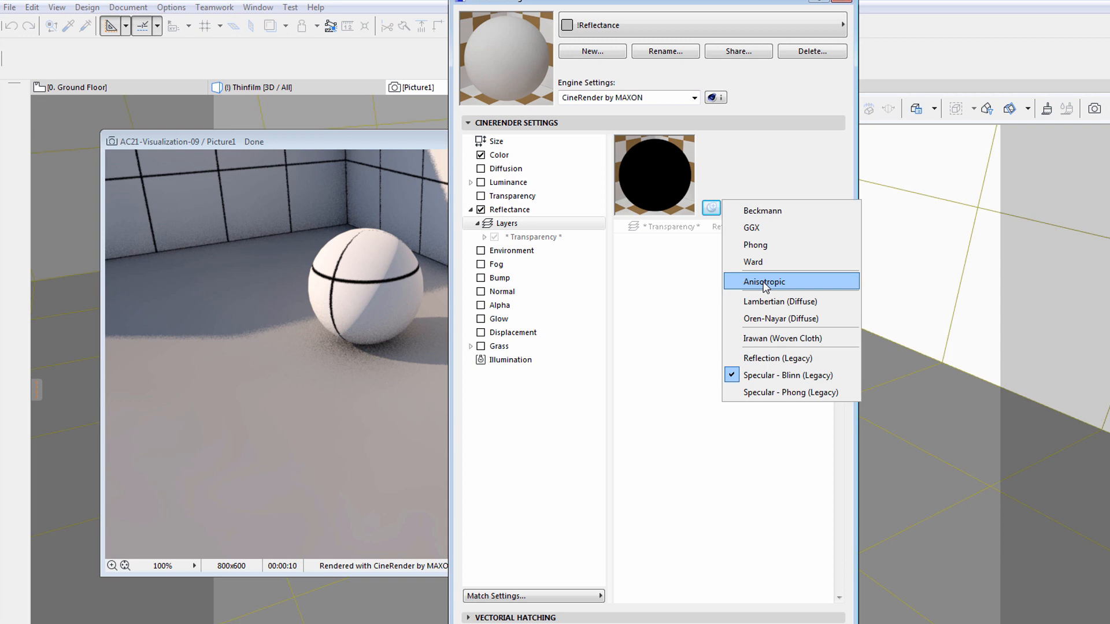
{"action": "left_click", "coordinate": [763, 281]}
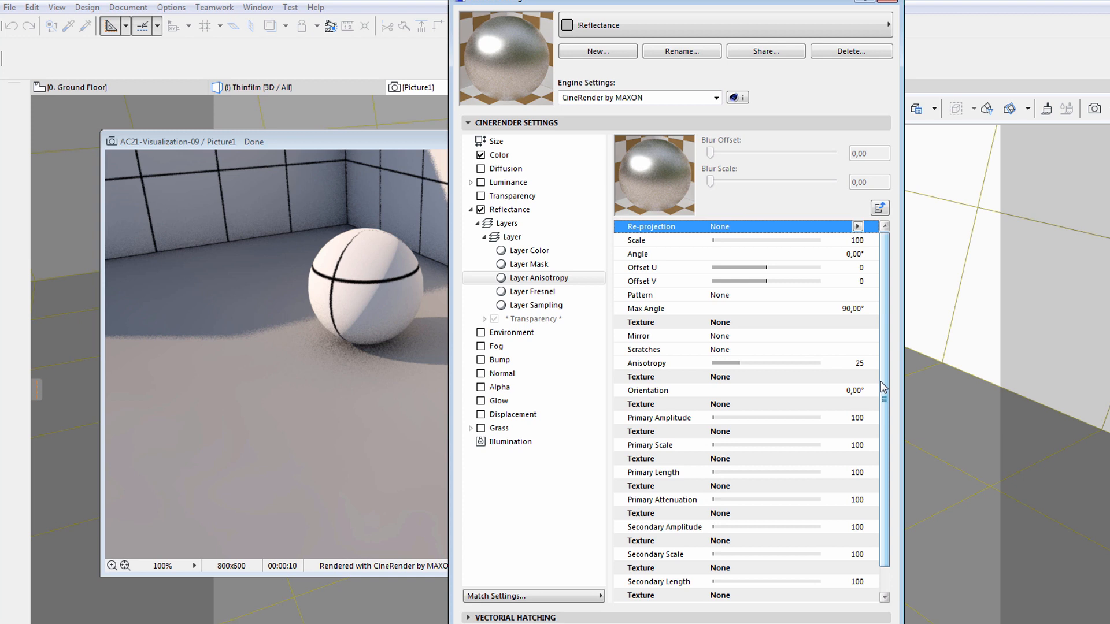
{"action": "mouse_move", "coordinate": [849, 242]}
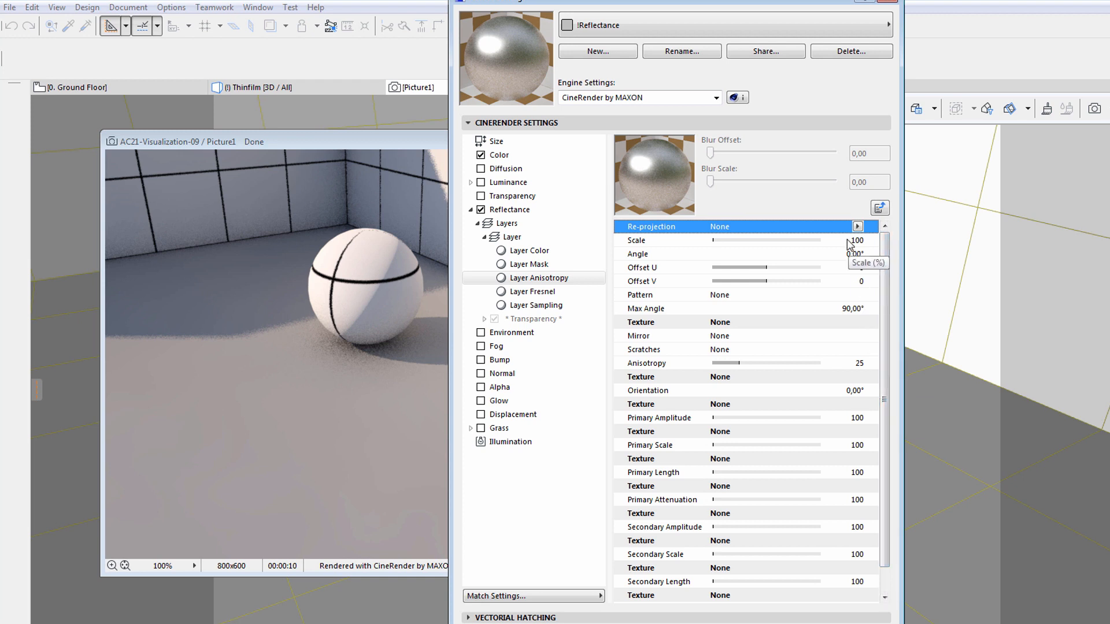
- Set the anisotropic layer's re-projection to Planar and its pattern to Circular
{"action": "left_click", "coordinate": [857, 227]}
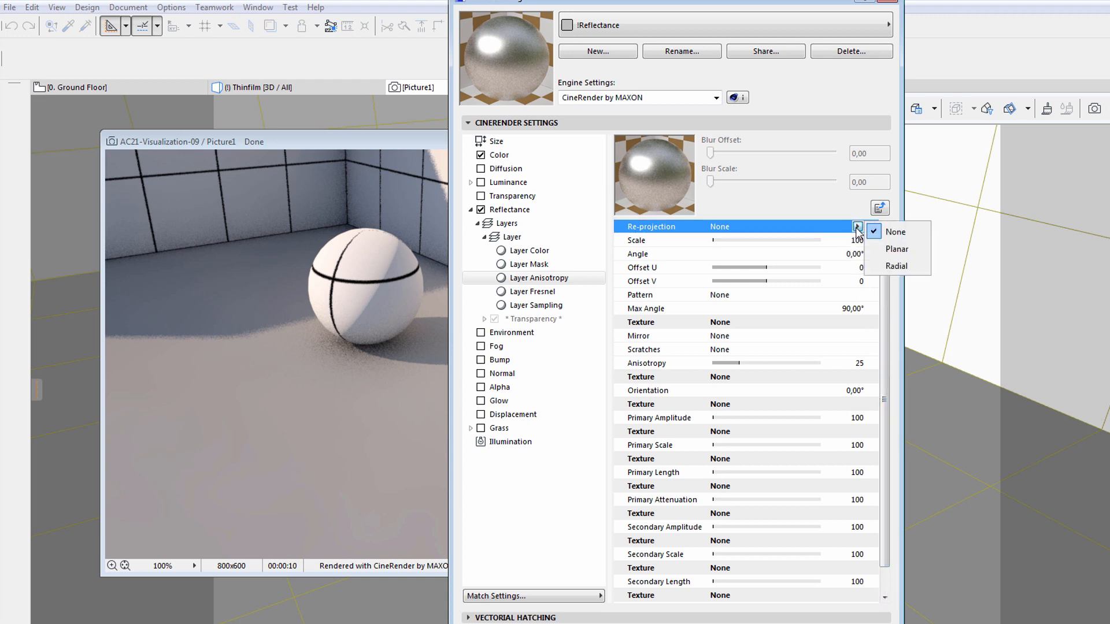
{"action": "mouse_move", "coordinate": [896, 248]}
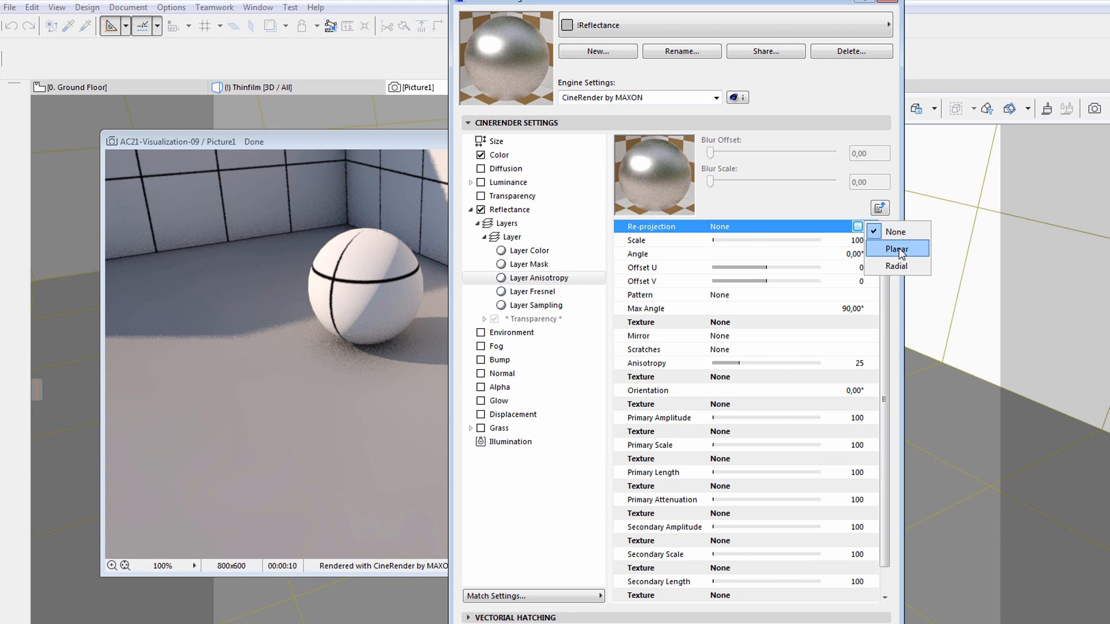
{"action": "left_click", "coordinate": [896, 249]}
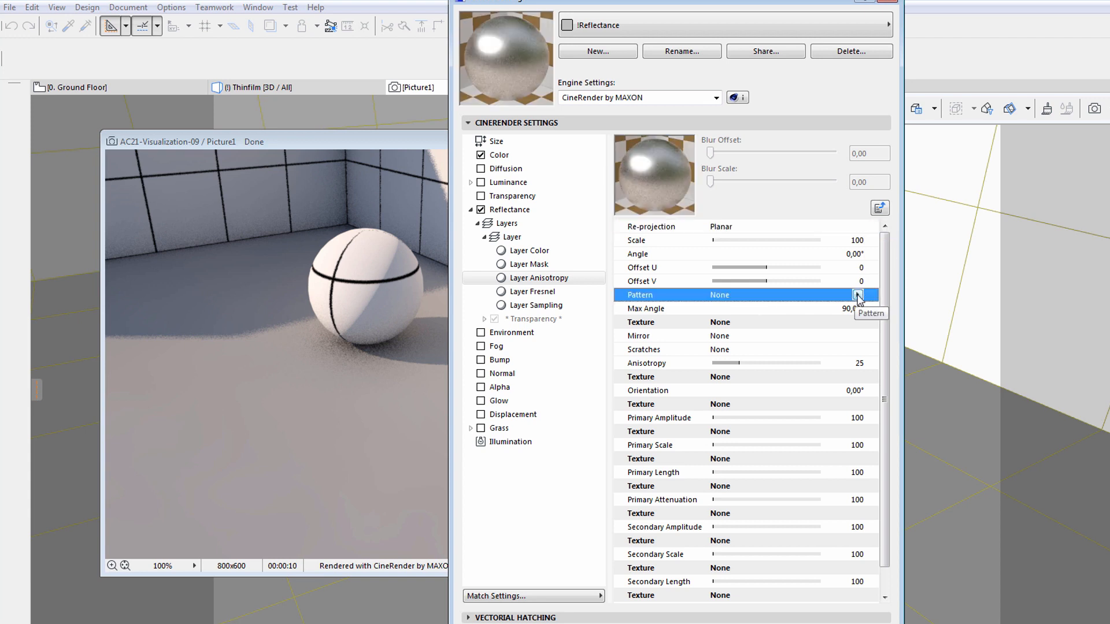
{"action": "left_click", "coordinate": [858, 294]}
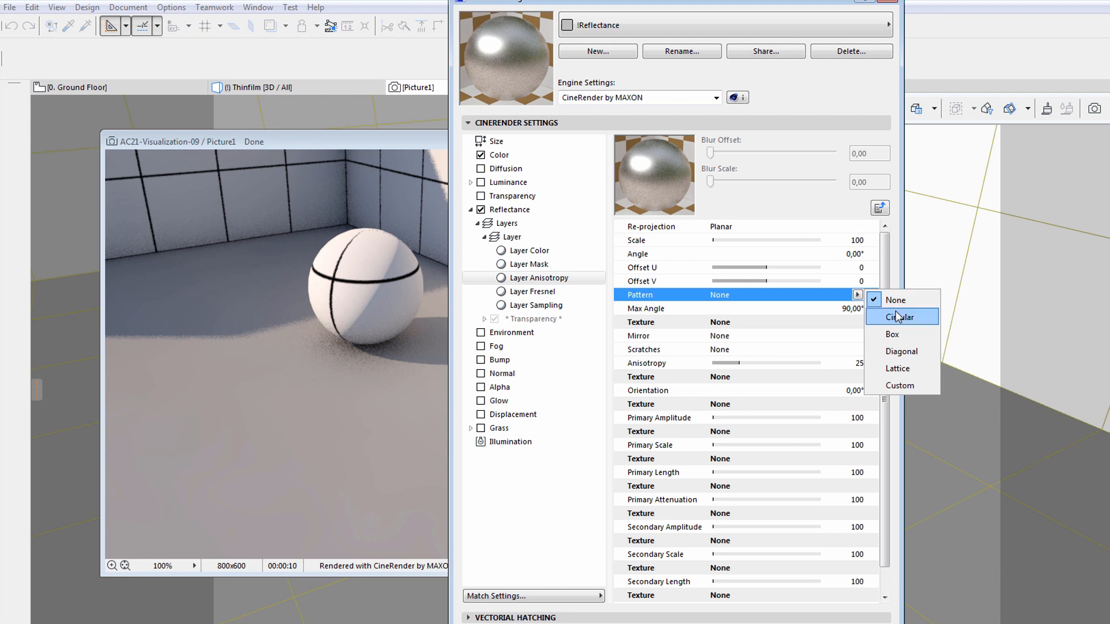
{"action": "left_click", "coordinate": [902, 316]}
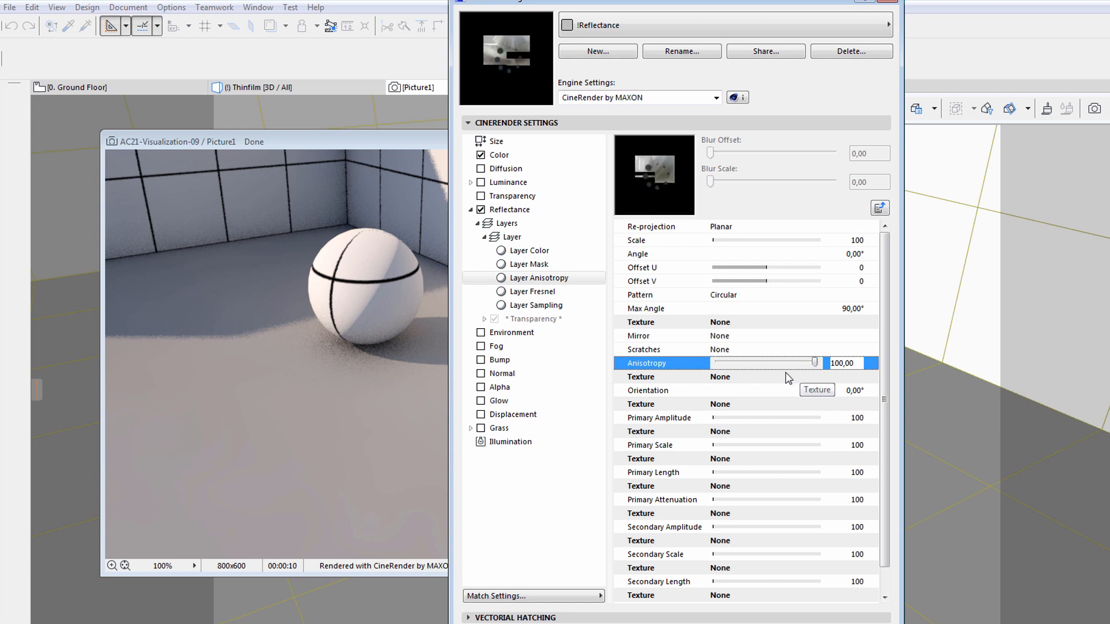
{"action": "mouse_move", "coordinate": [852, 244]}
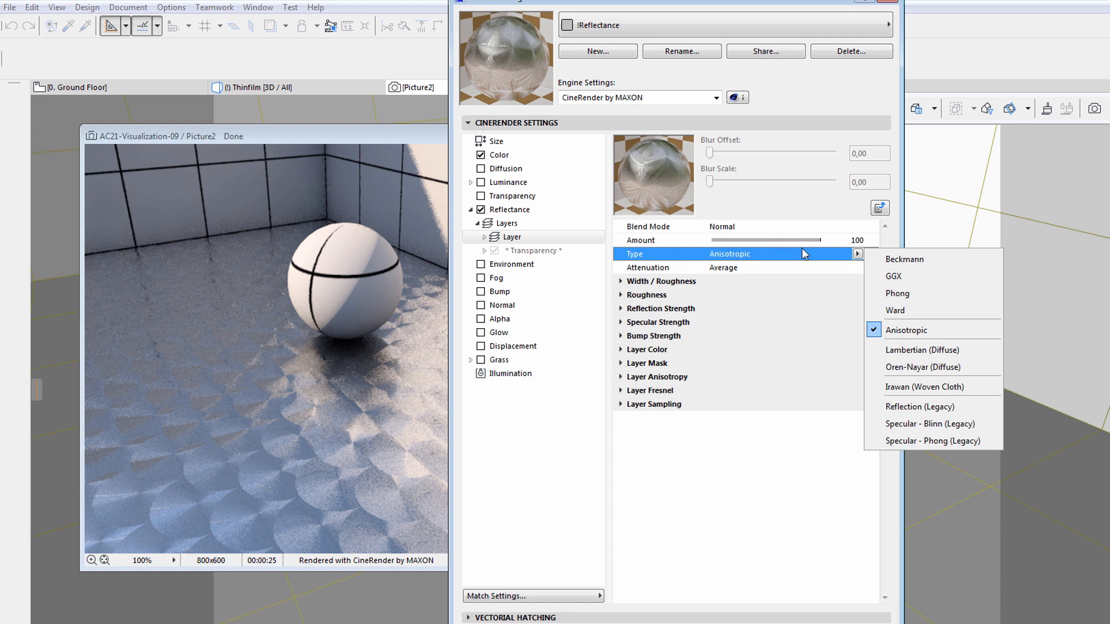
{"action": "mouse_move", "coordinate": [903, 259]}
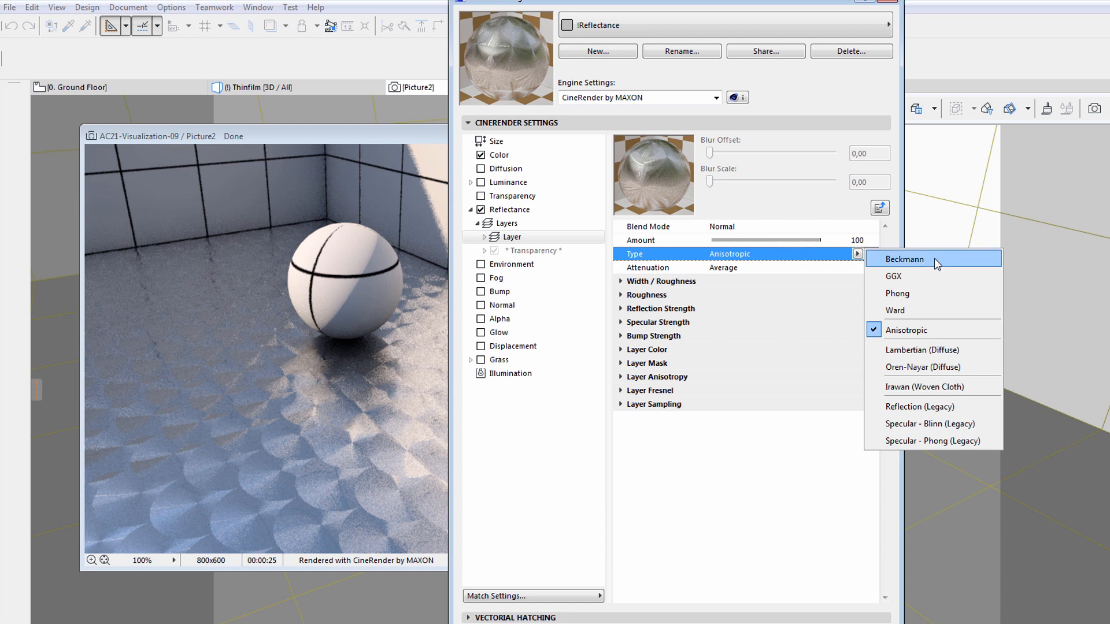
- Change the layer type to Beckmann and expand the Layer Color and Layer Mask sections
{"action": "left_click", "coordinate": [904, 258]}
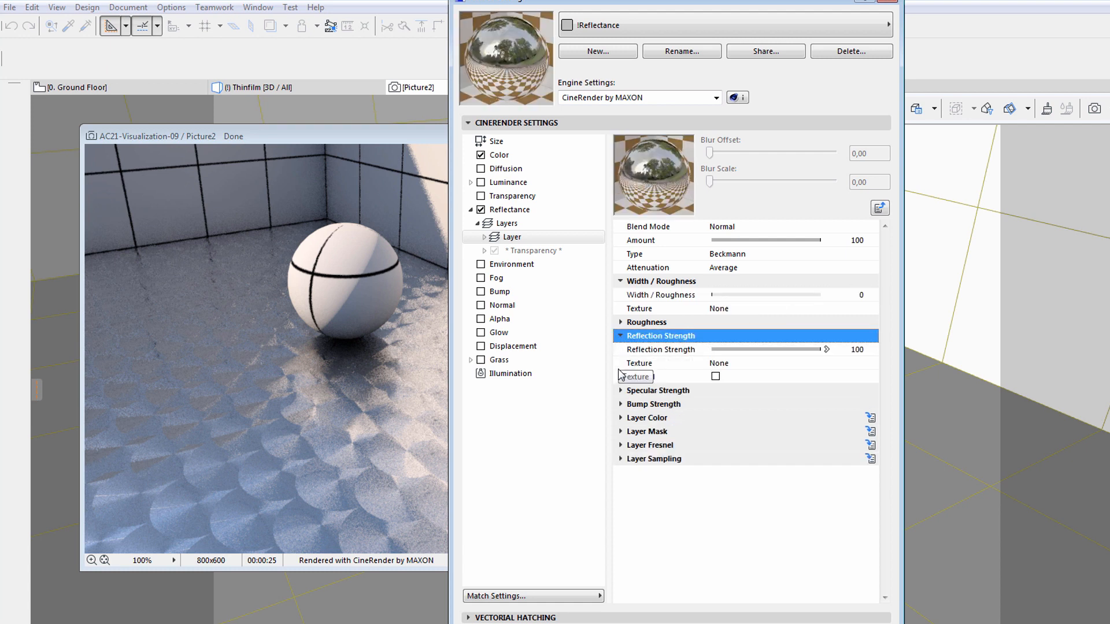
{"action": "mouse_move", "coordinate": [623, 428]}
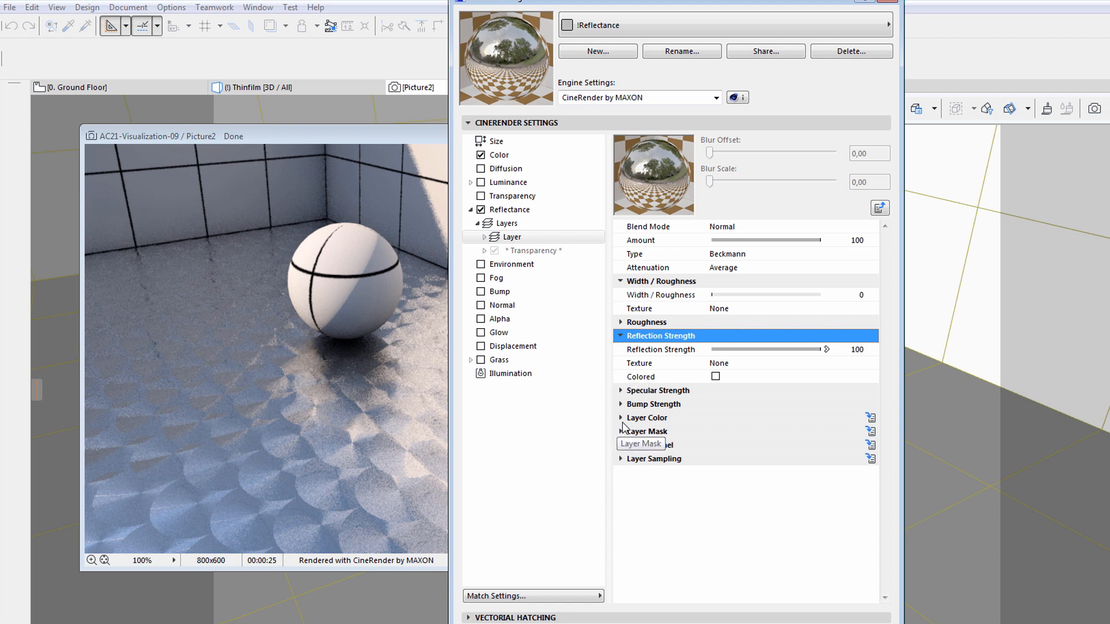
{"action": "left_click", "coordinate": [622, 418]}
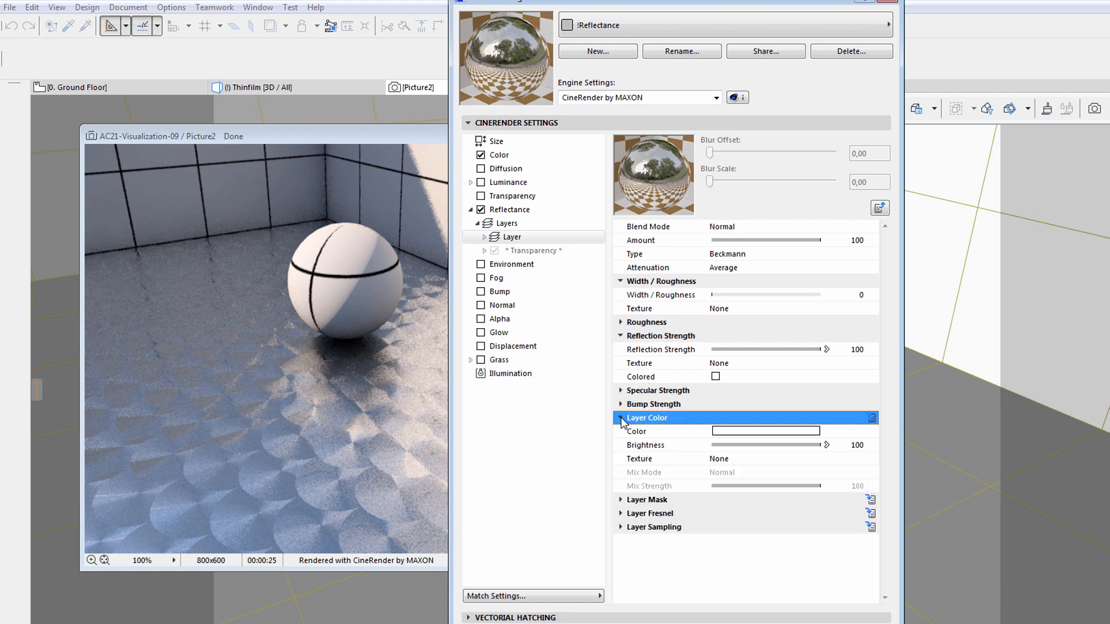
{"action": "left_click", "coordinate": [645, 444]}
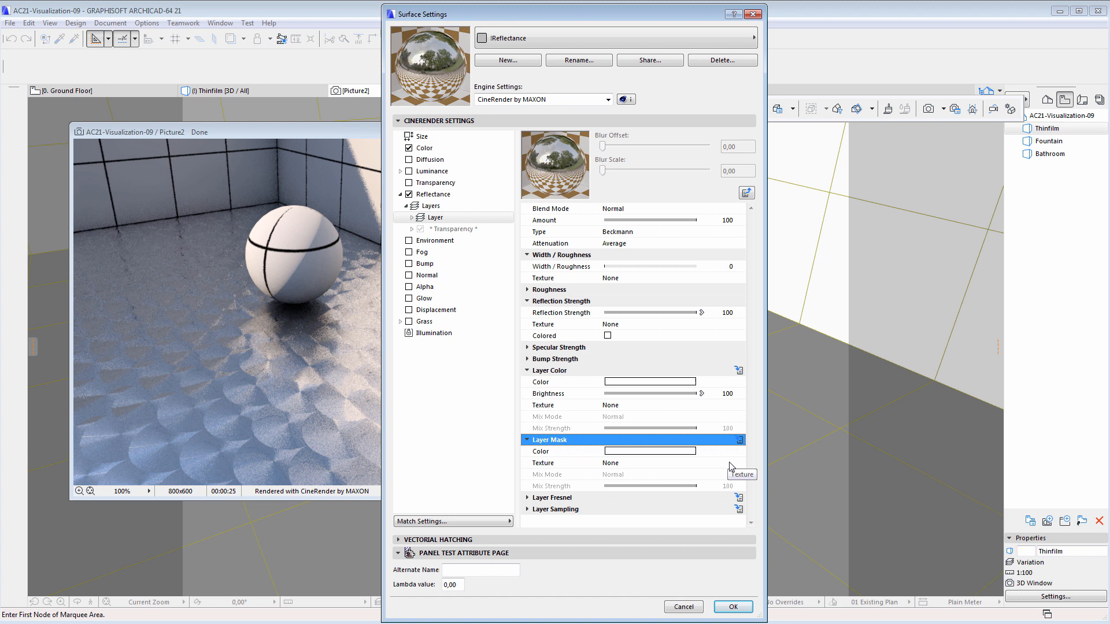
{"action": "left_click", "coordinate": [738, 463]}
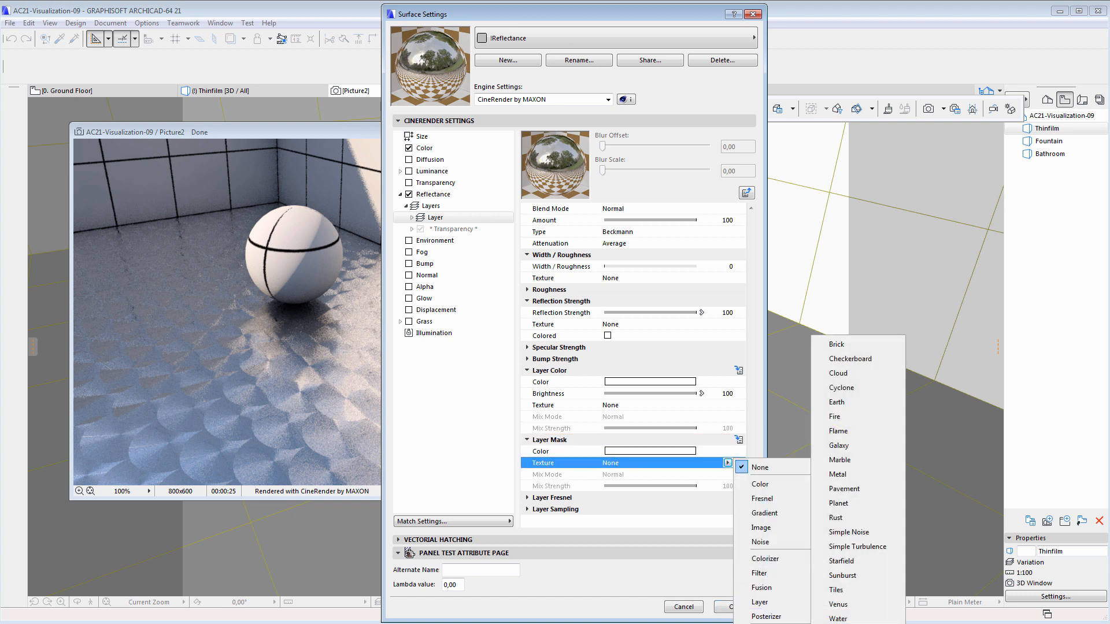
{"action": "mouse_move", "coordinate": [846, 590]}
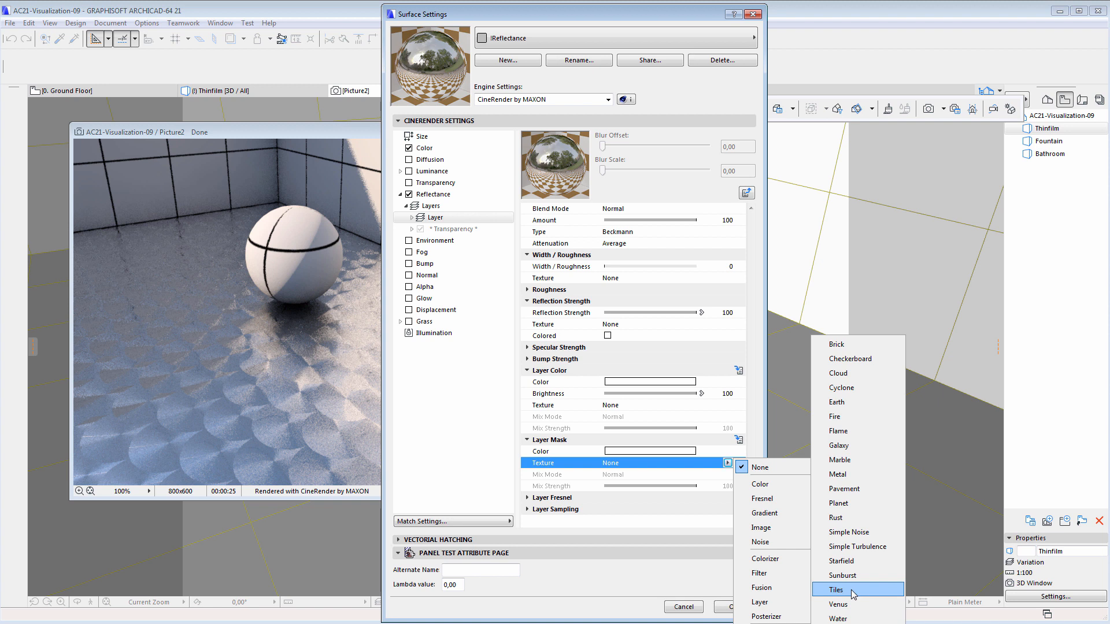
{"action": "left_click", "coordinate": [835, 590]}
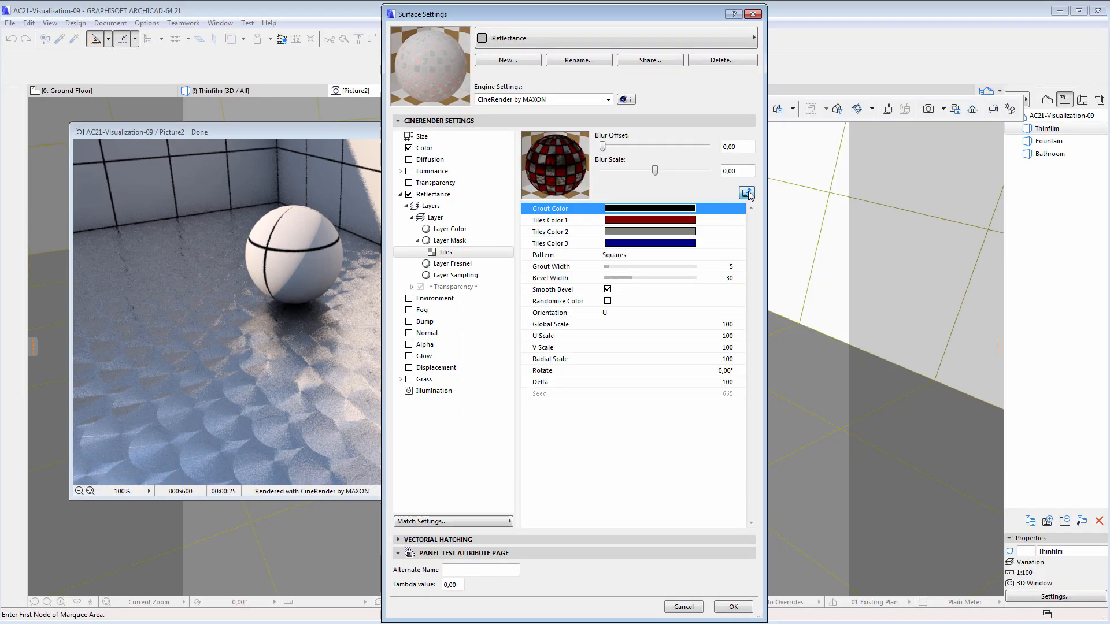
{"action": "left_click", "coordinate": [436, 218]}
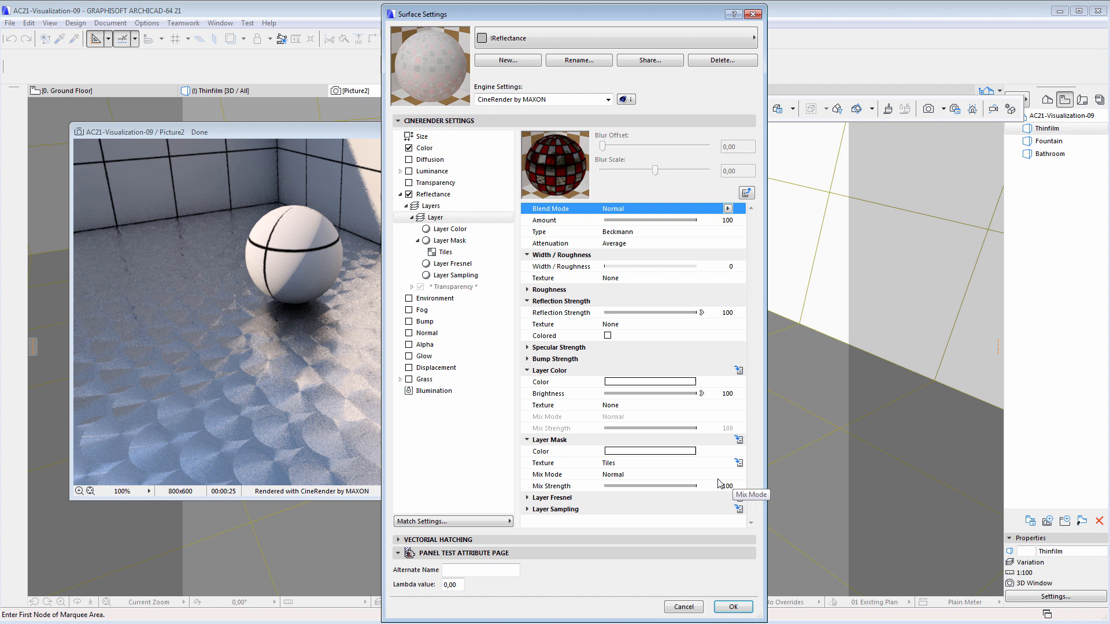
{"action": "left_click", "coordinate": [728, 463]}
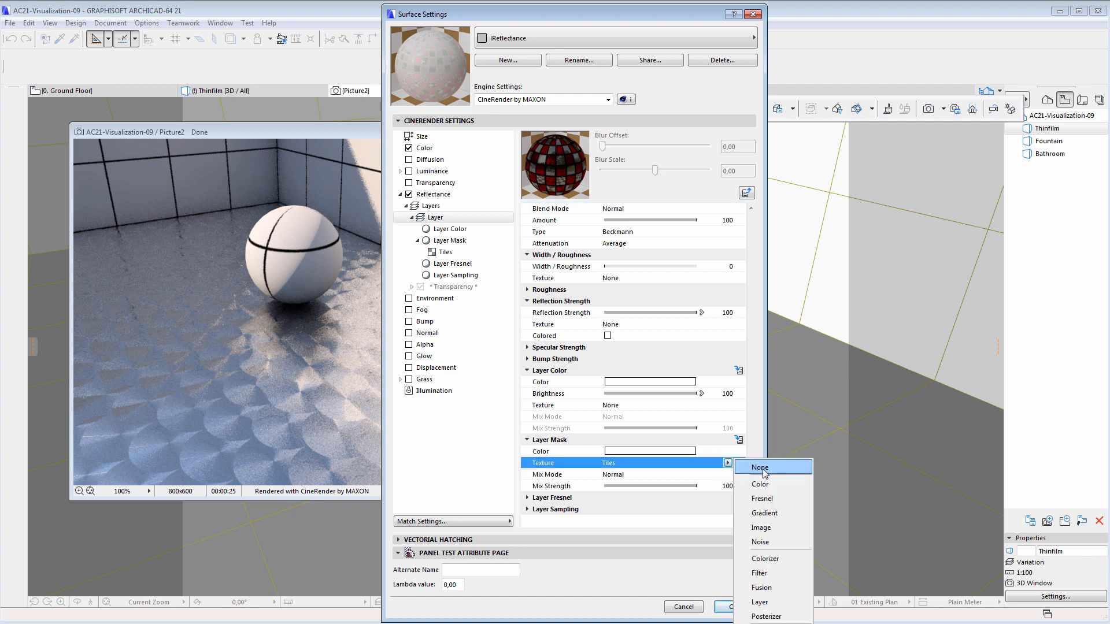
{"action": "left_click", "coordinate": [760, 467]}
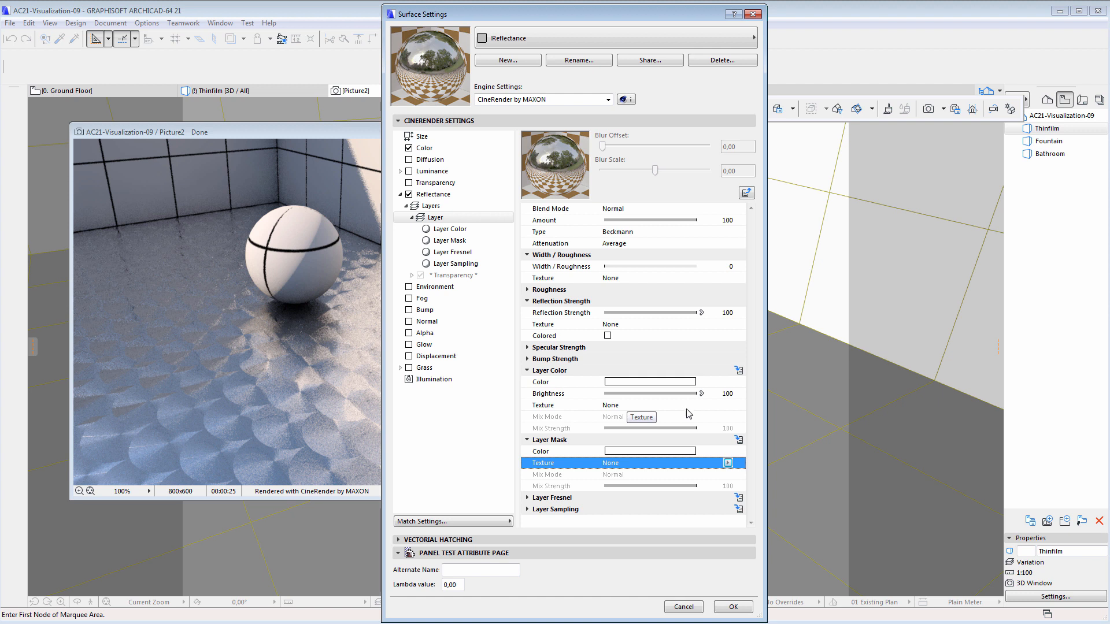
- Give the layer colour a Checkerboard texture with frequency 2 and grey Color 2 (RGB 106)
{"action": "left_click", "coordinate": [728, 404]}
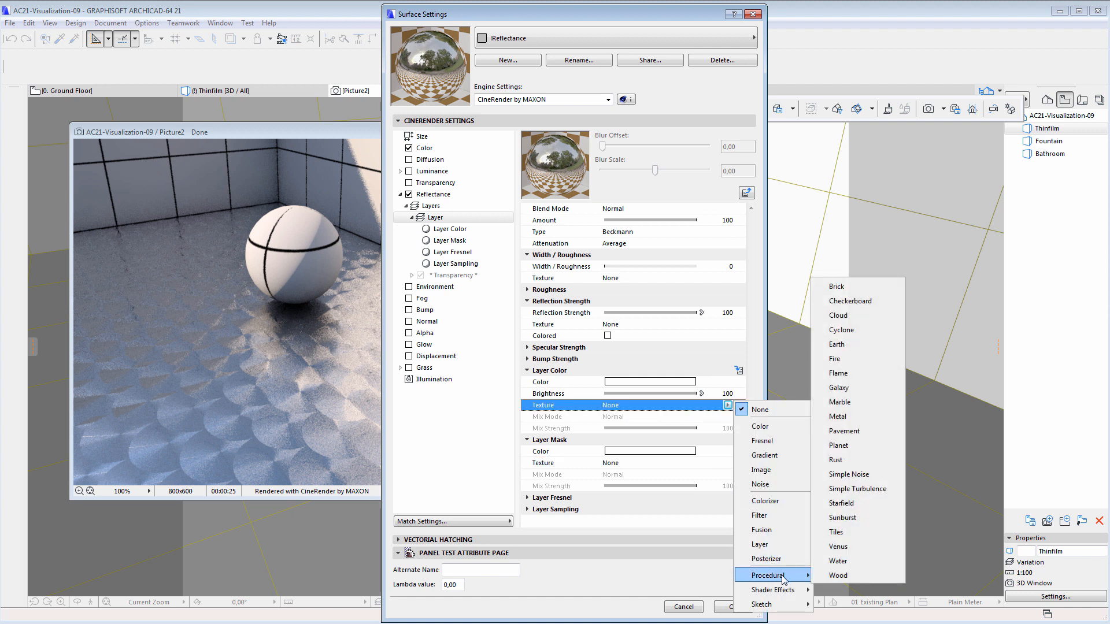
{"action": "mouse_move", "coordinate": [858, 300]}
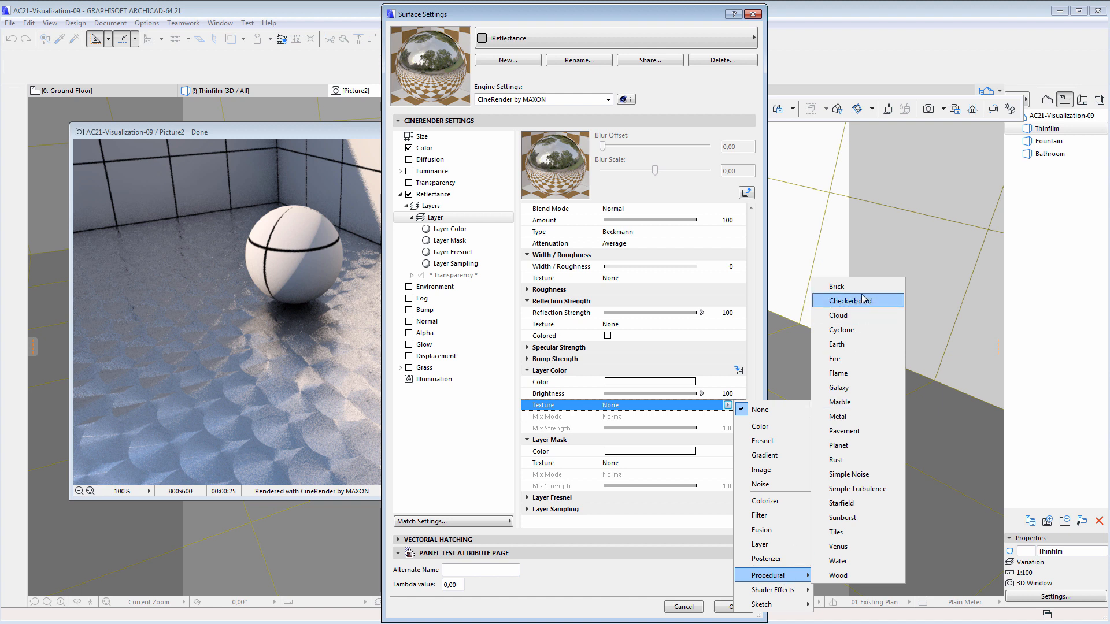
{"action": "left_click", "coordinate": [848, 300]}
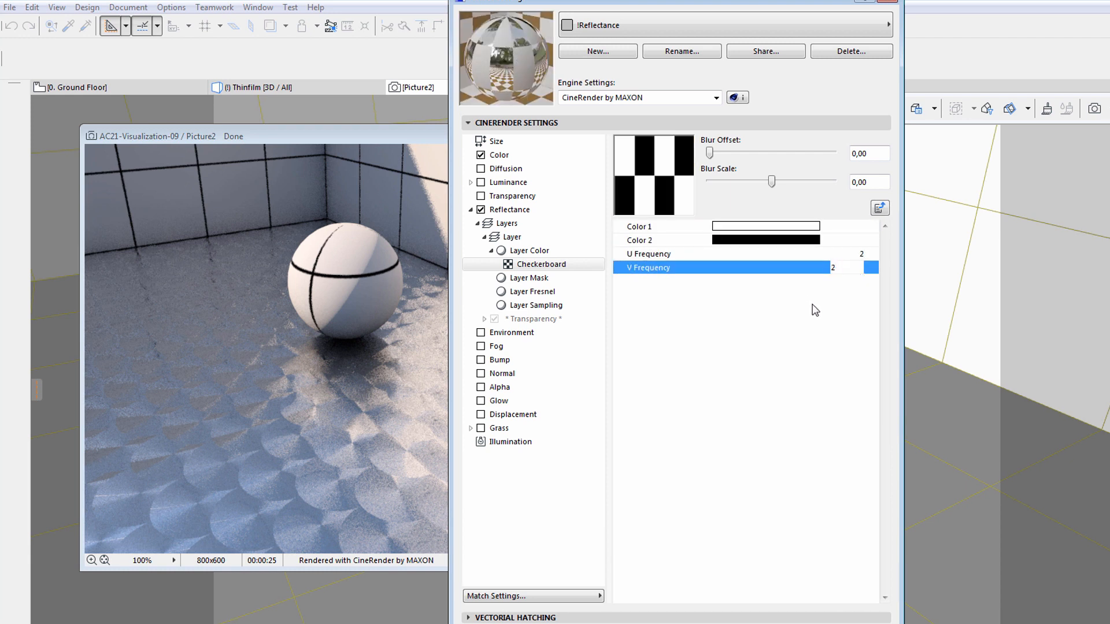
{"action": "double_click", "coordinate": [842, 267]}
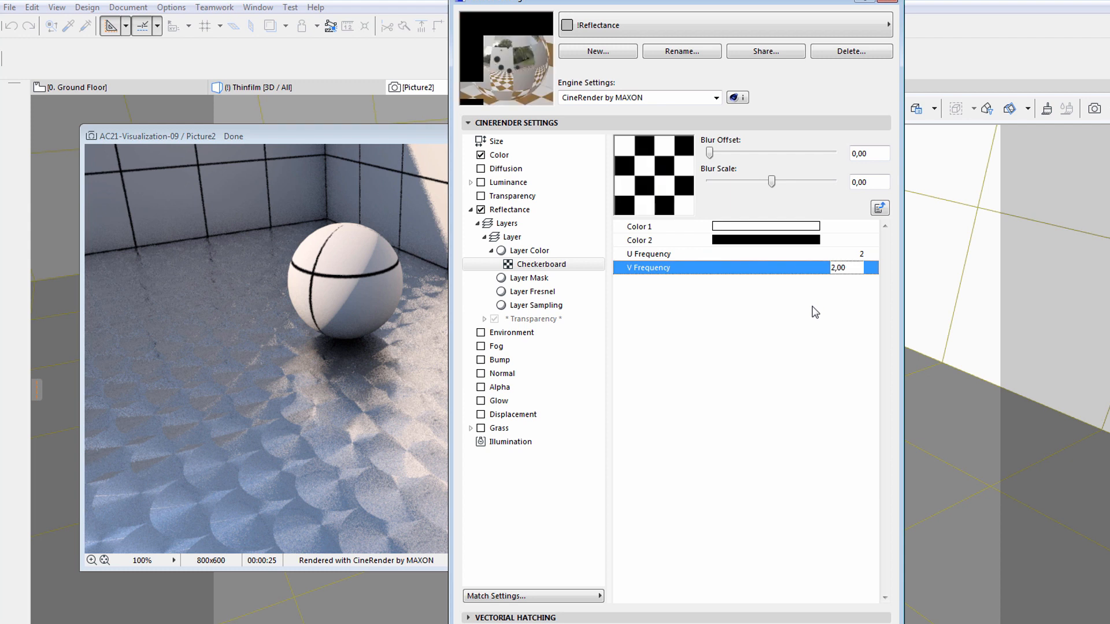
{"action": "left_click", "coordinate": [542, 264]}
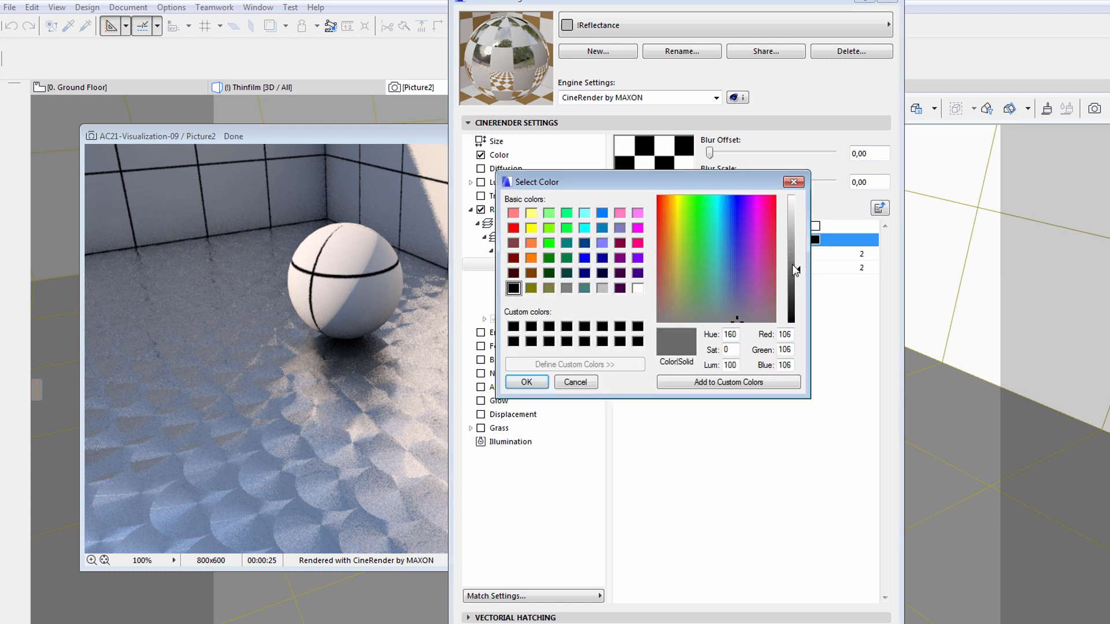
{"action": "left_click", "coordinate": [574, 381]}
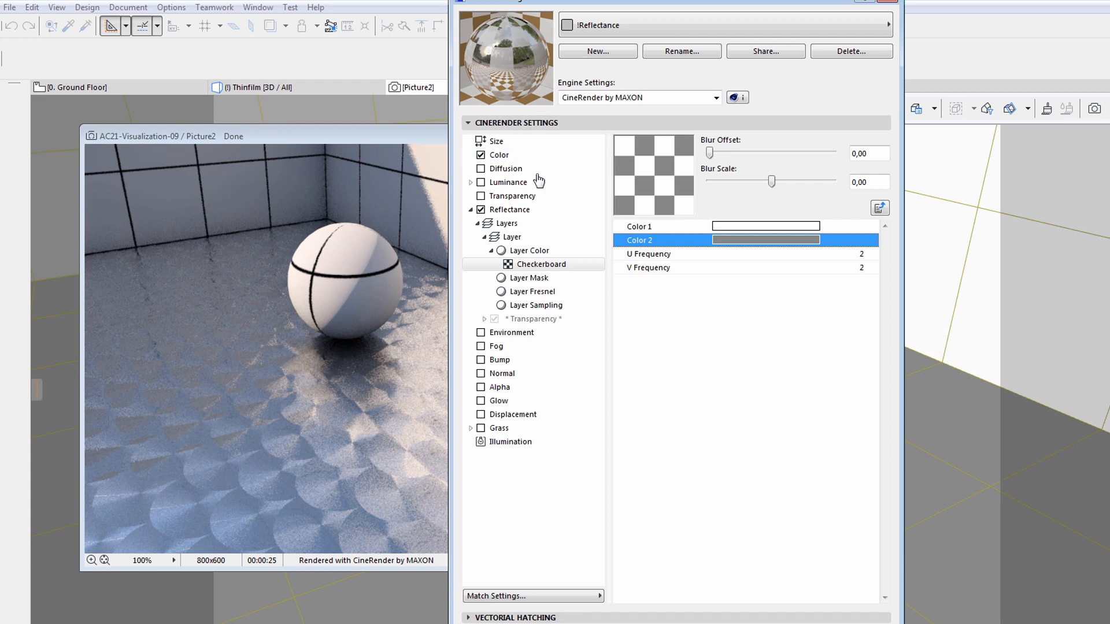
{"action": "mouse_move", "coordinate": [511, 237]}
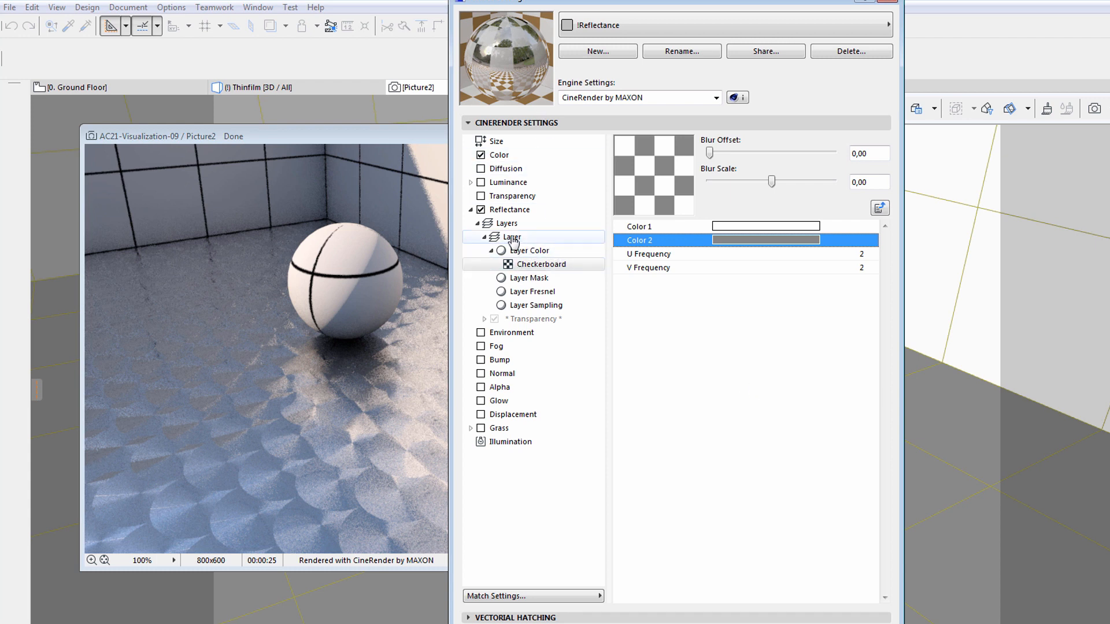
{"action": "left_click", "coordinate": [510, 237]}
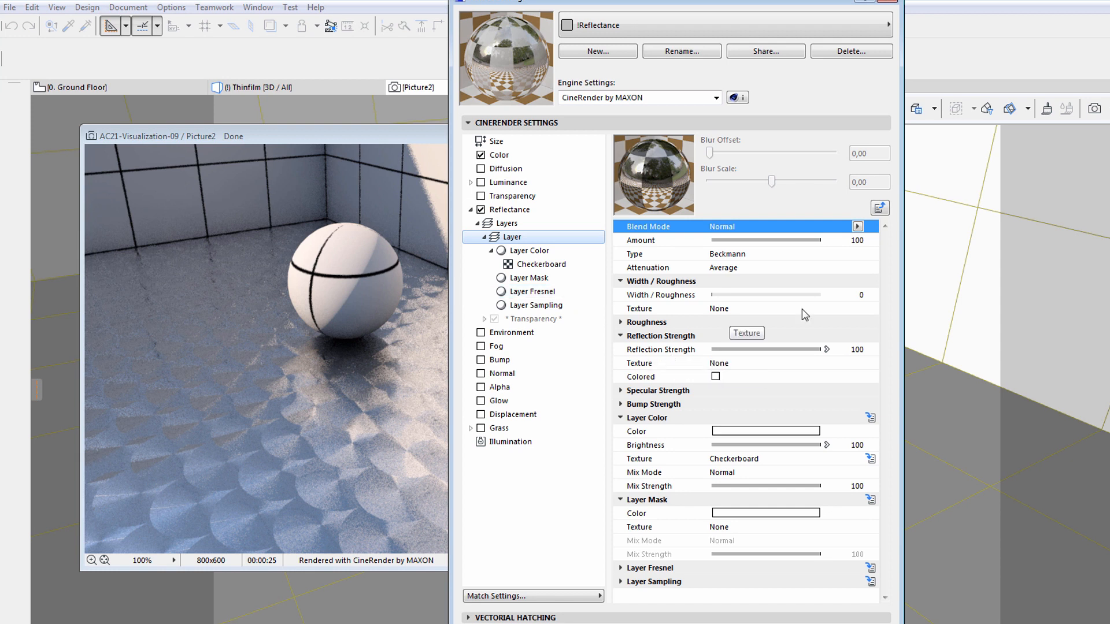
- Assign a Checkerboard texture to Width/Roughness with U and V frequency 1,5
{"action": "left_click", "coordinate": [743, 308]}
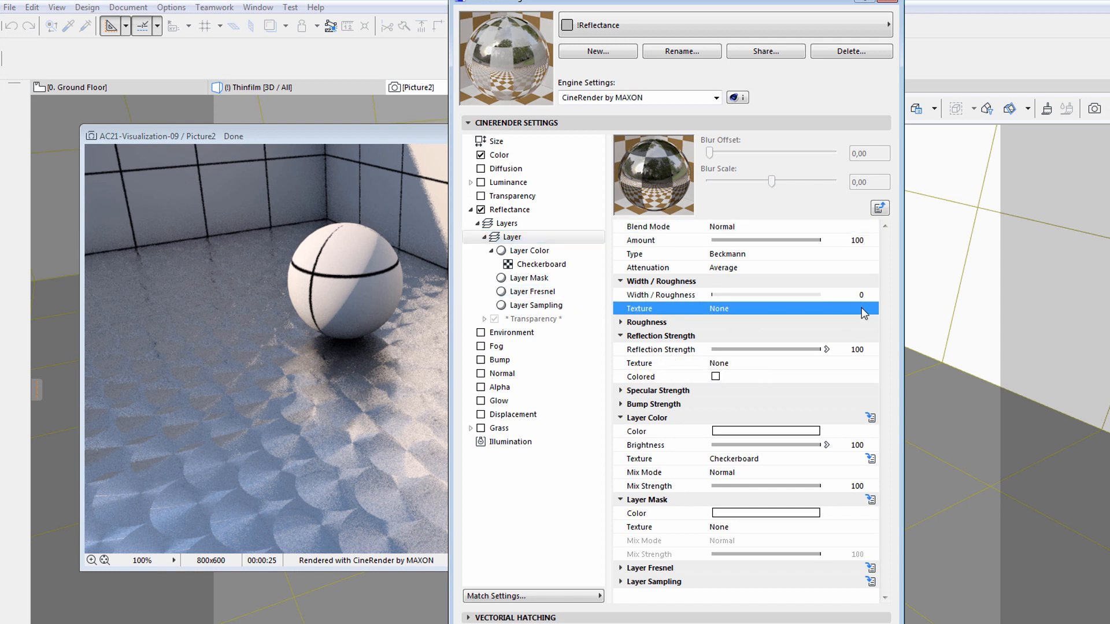
{"action": "left_click", "coordinate": [857, 308]}
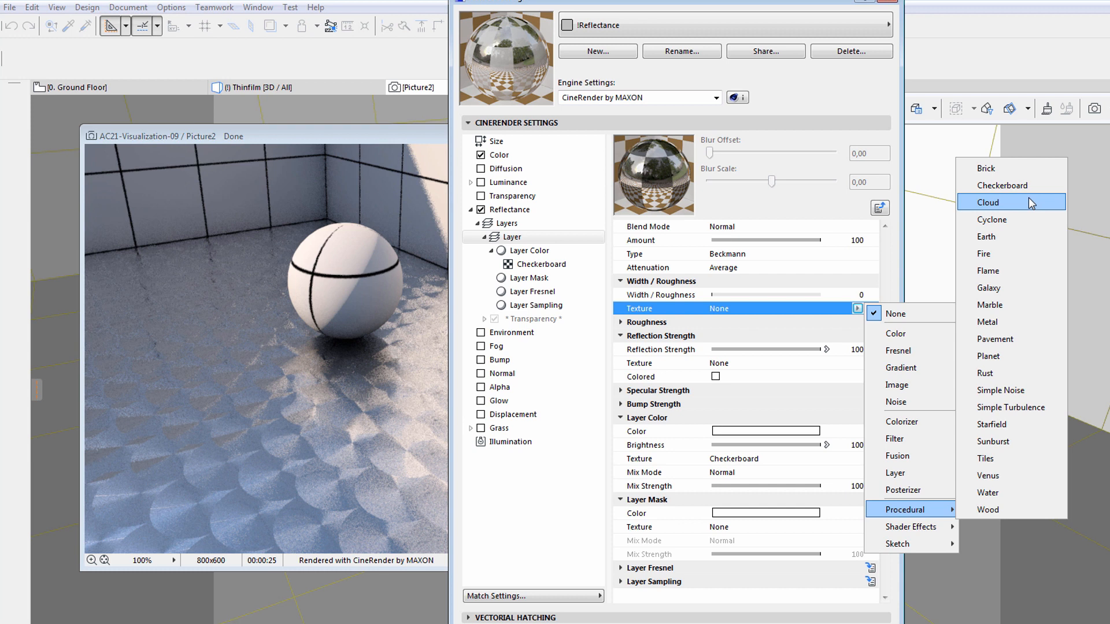
{"action": "mouse_move", "coordinate": [1002, 185]}
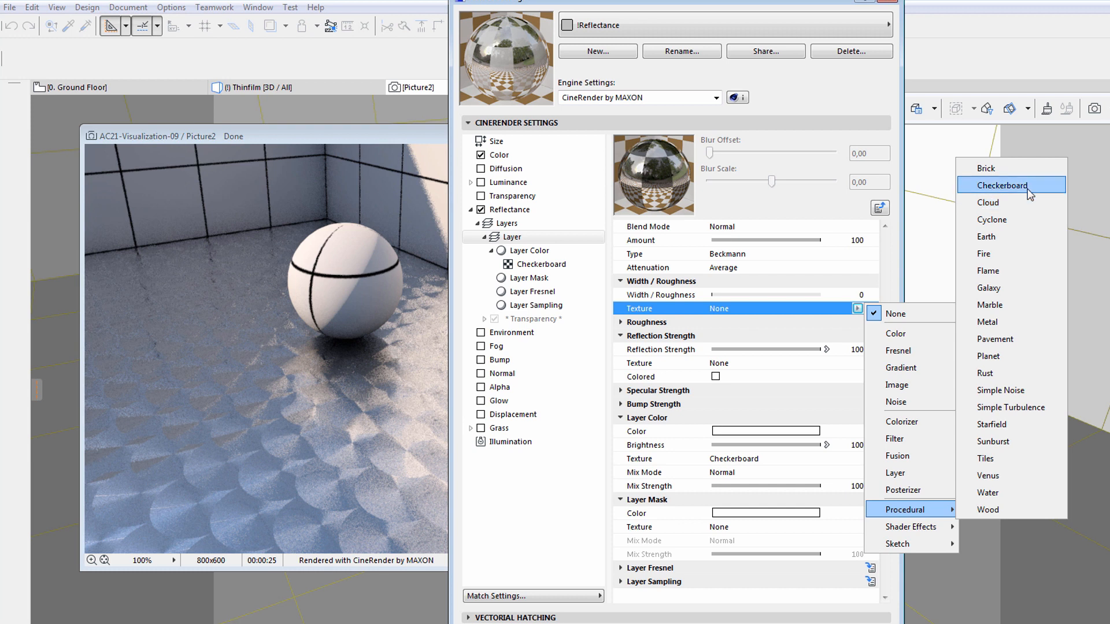
{"action": "left_click", "coordinate": [1003, 185]}
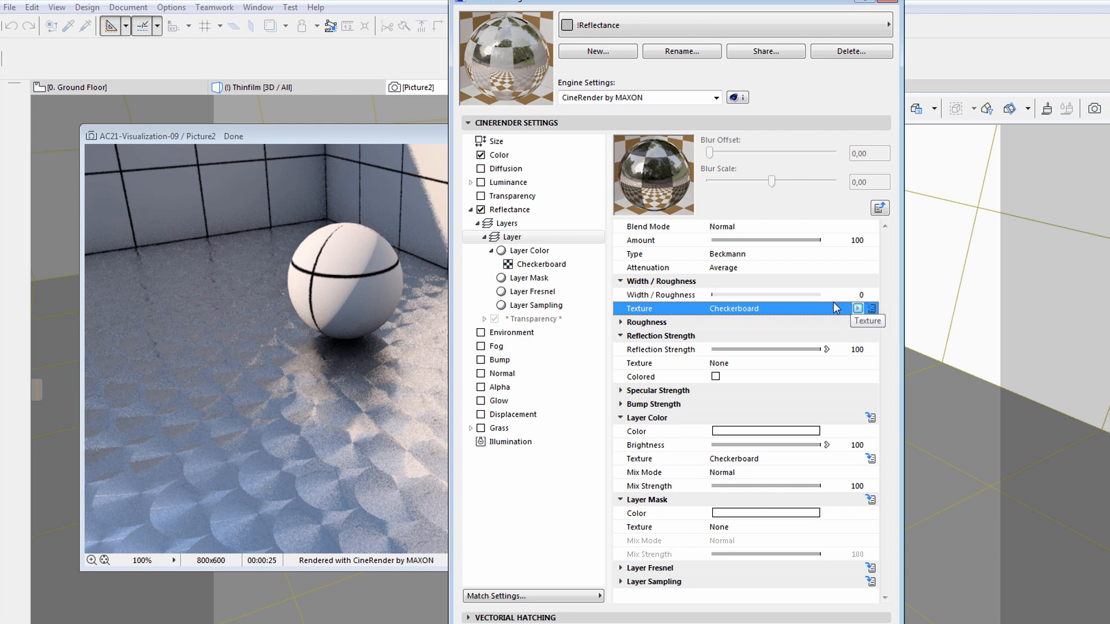
{"action": "mouse_move", "coordinate": [756, 287]}
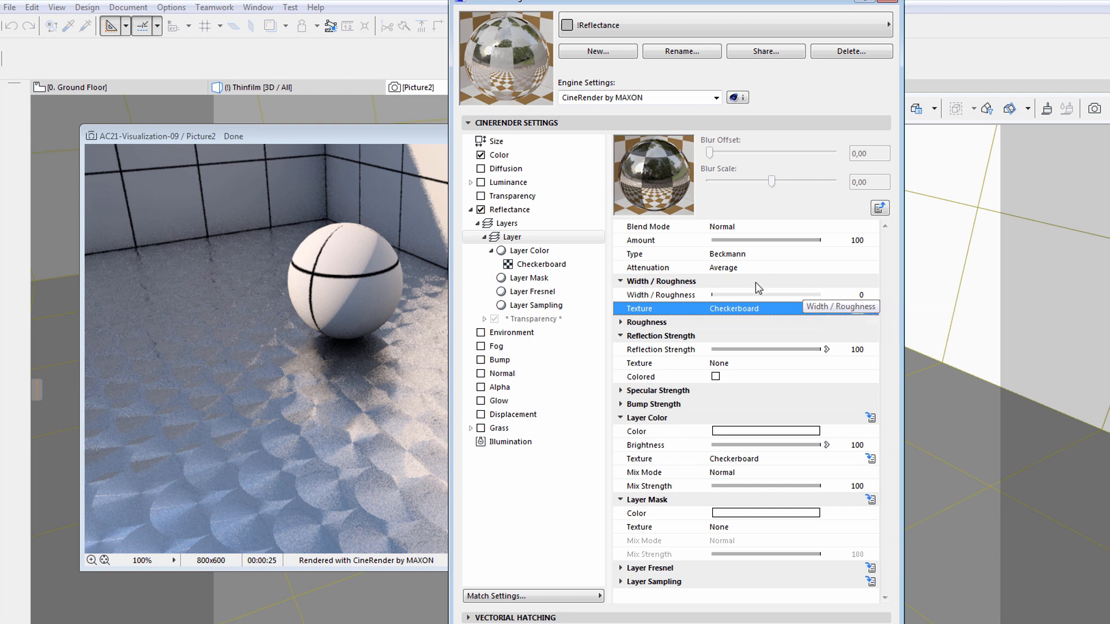
{"action": "left_click", "coordinate": [659, 294]}
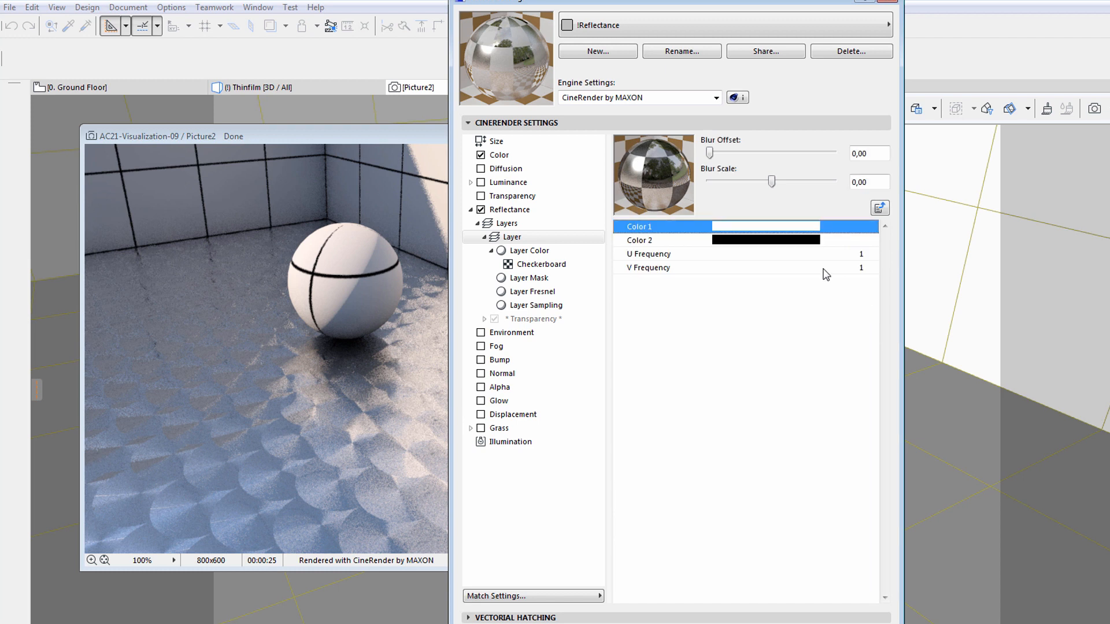
{"action": "mouse_move", "coordinate": [861, 261]}
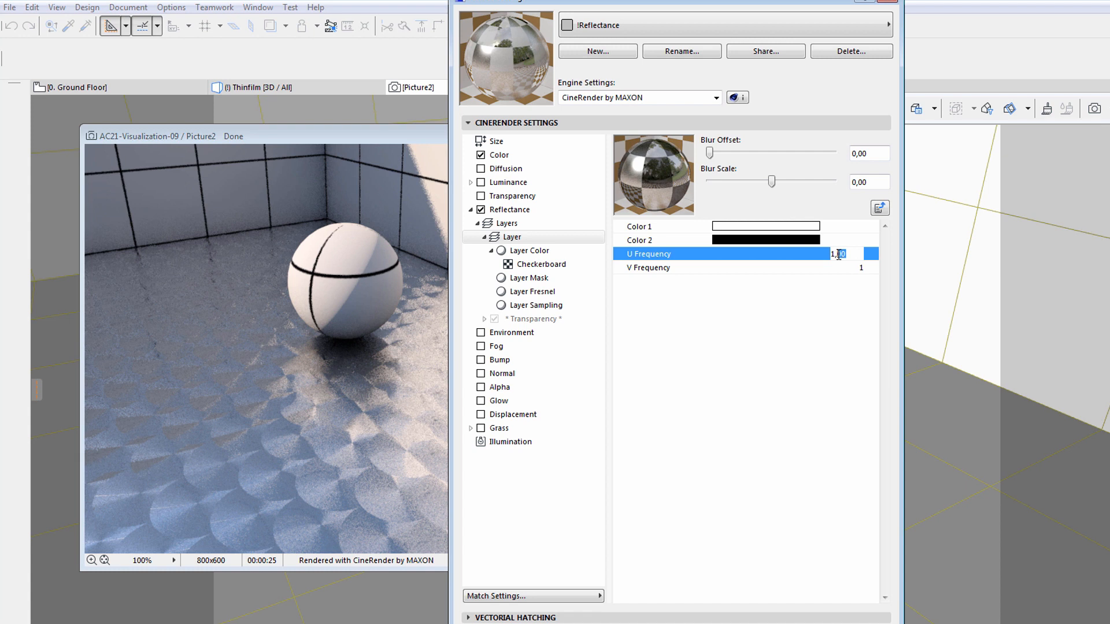
{"action": "left_click", "coordinate": [735, 267]}
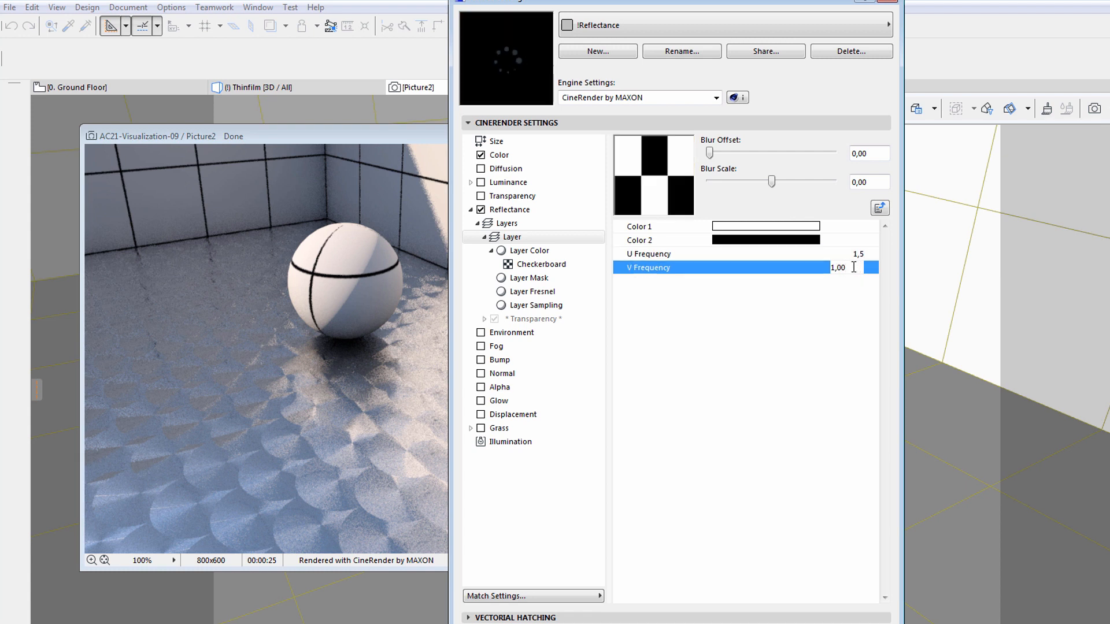
{"action": "type", "text": "1,5"}
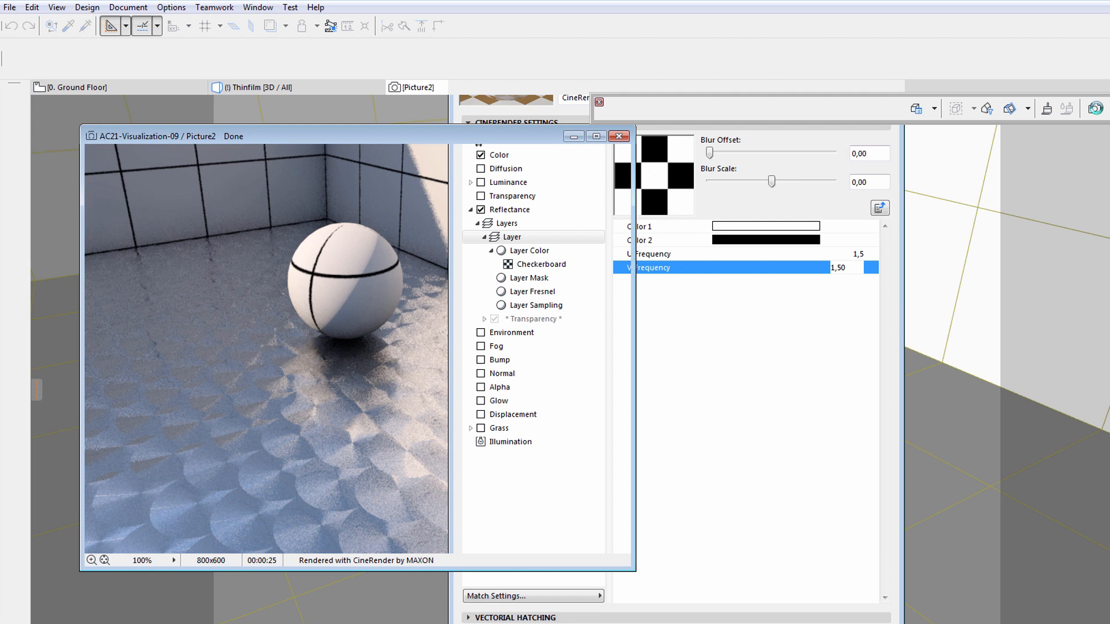
- Render Picture3 showing the checkerboard reflections on the floor
{"action": "left_click", "coordinate": [1095, 108]}
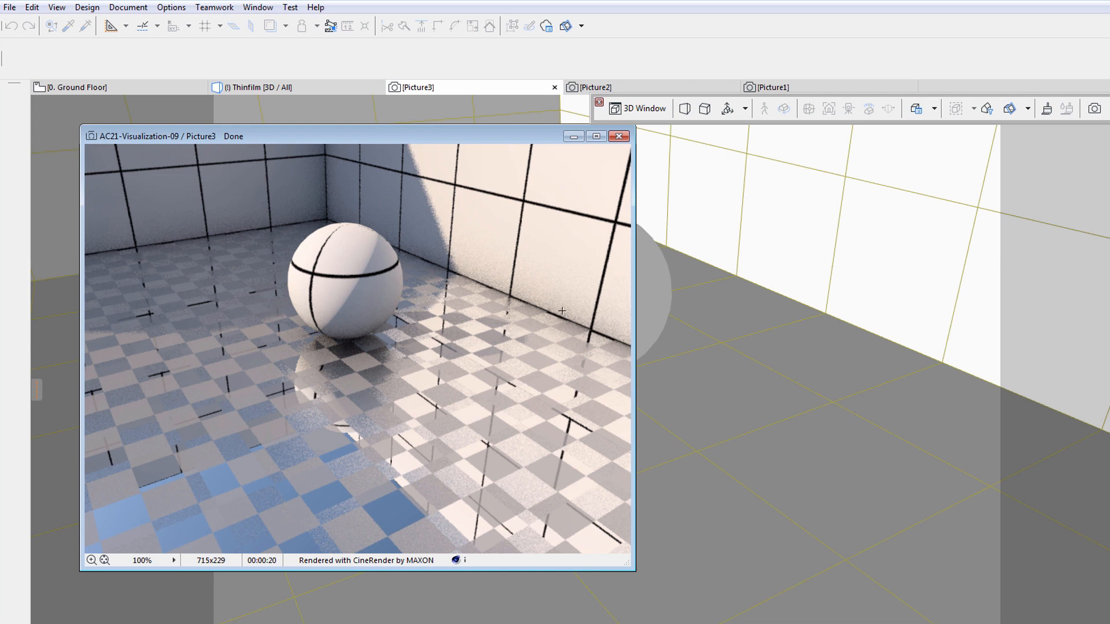
{"action": "mouse_move", "coordinate": [199, 397]}
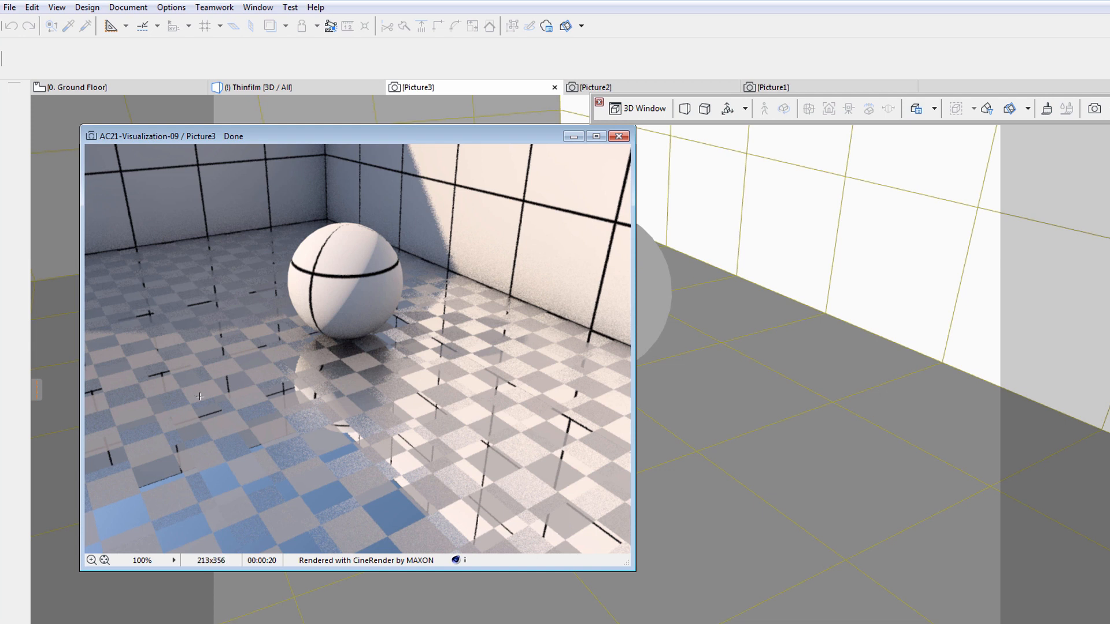
{"action": "mouse_move", "coordinate": [388, 456]}
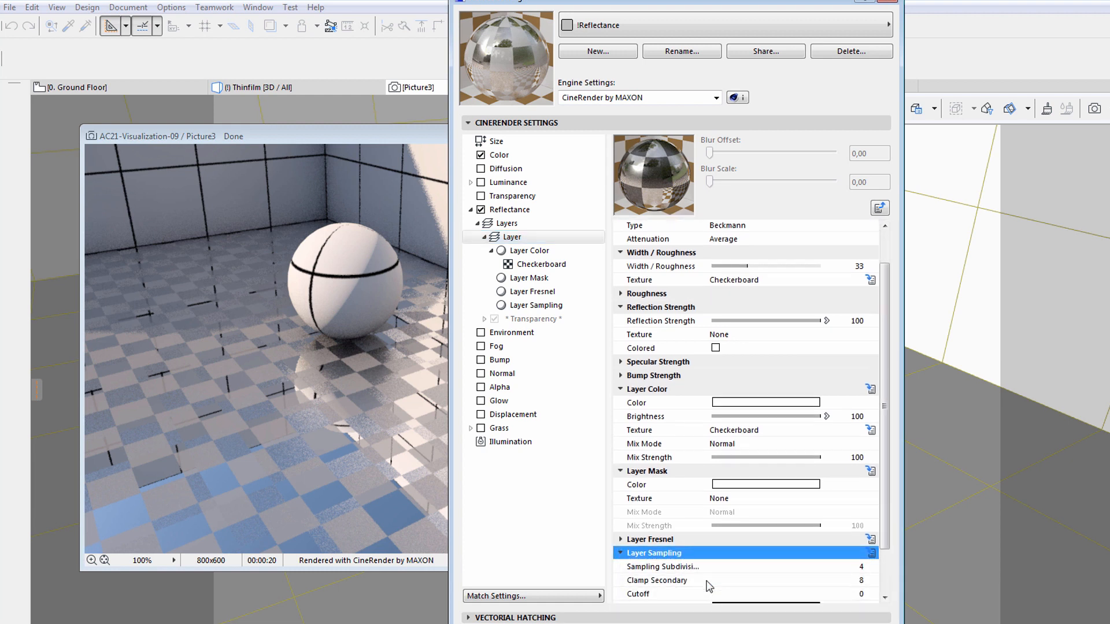
- Enable Distance Dim at 6000 mm in Layer Sampling and apply the material
{"action": "scroll", "scroll_direction": "down", "scroll_amount": 3}
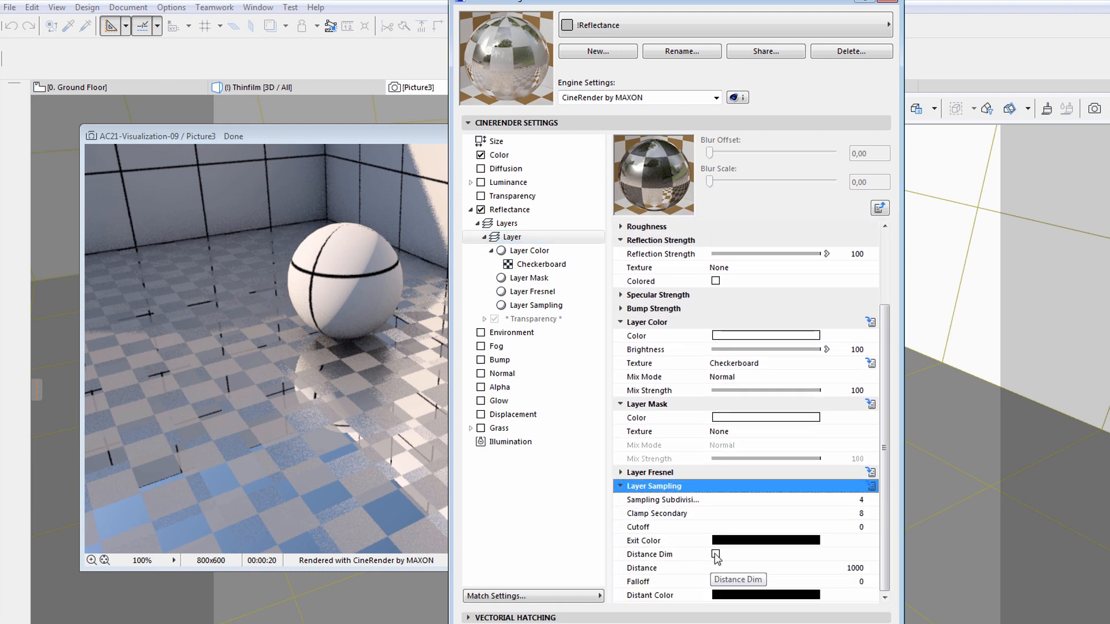
{"action": "left_click", "coordinate": [716, 554]}
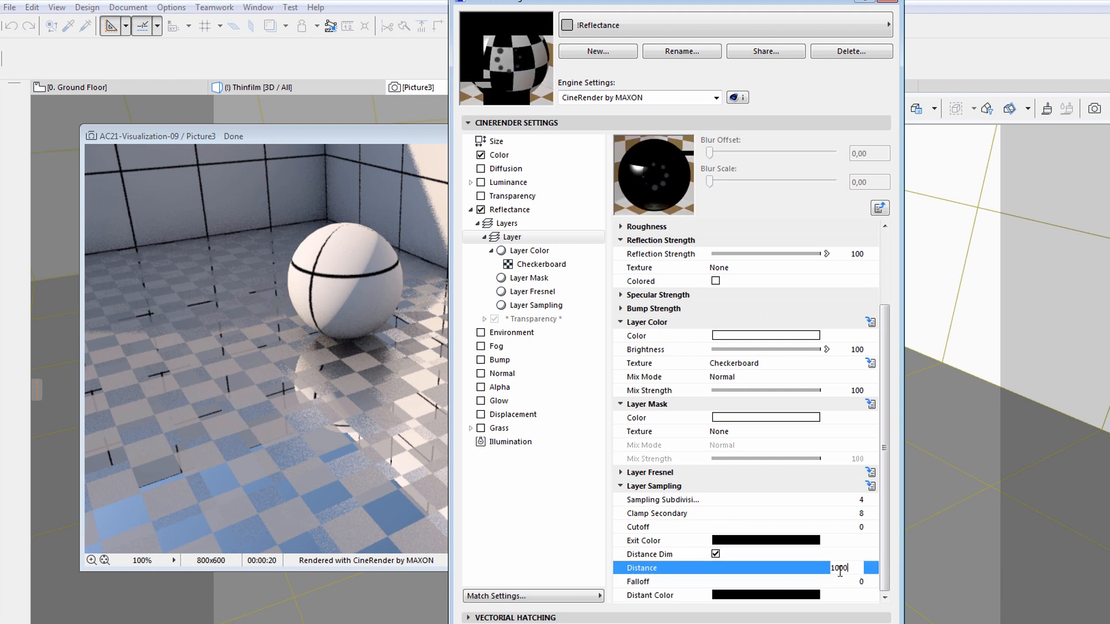
{"action": "mouse_move", "coordinate": [839, 567]}
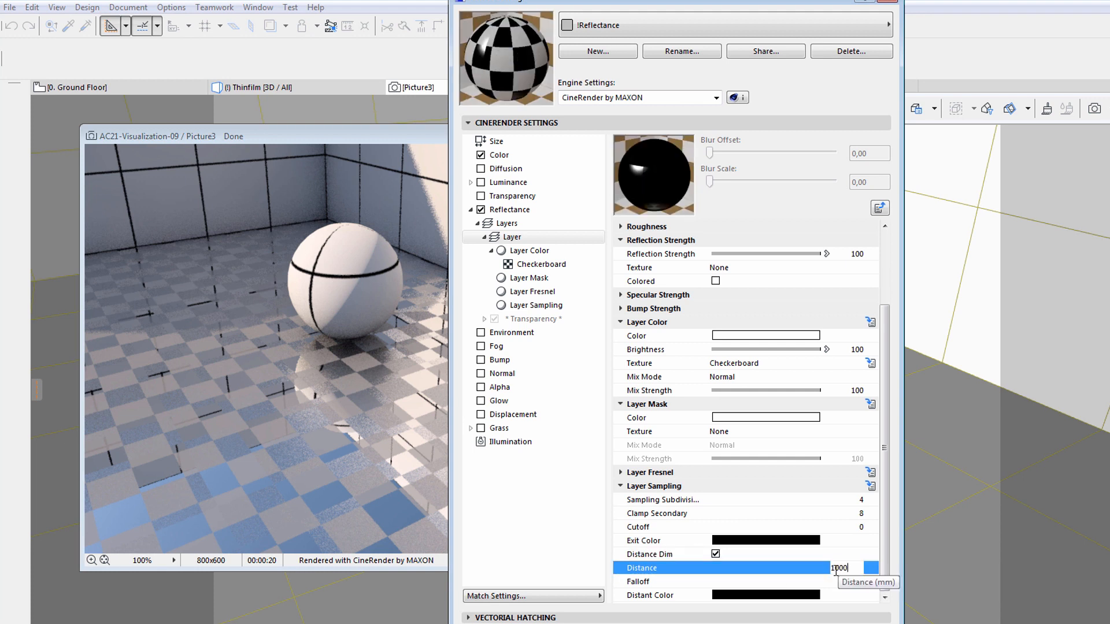
{"action": "type", "text": "6000"}
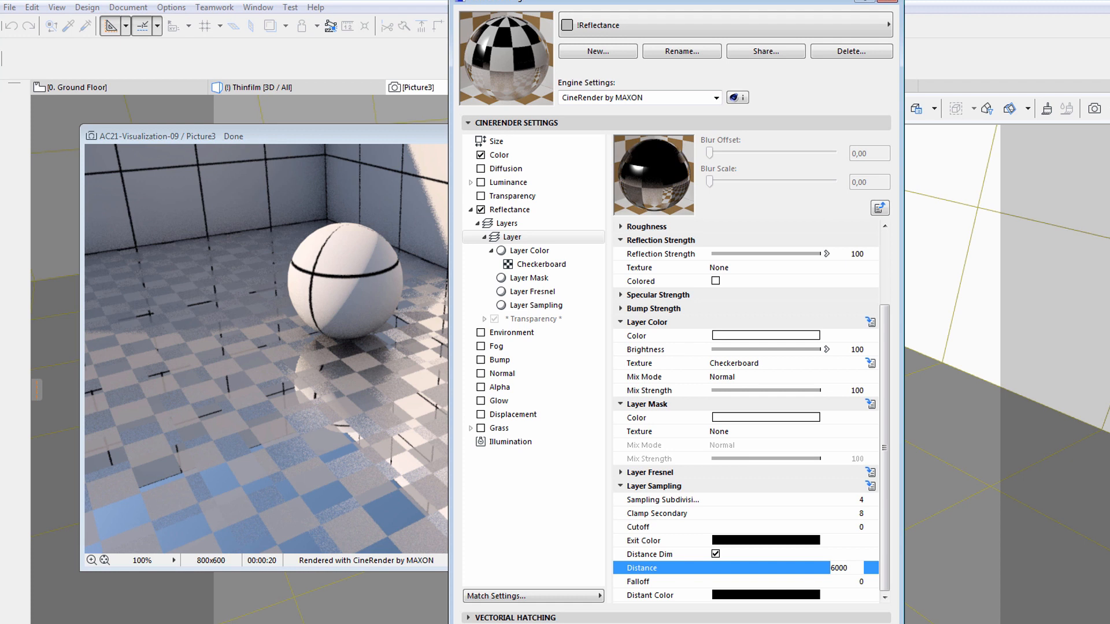
{"action": "left_click", "coordinate": [1094, 108]}
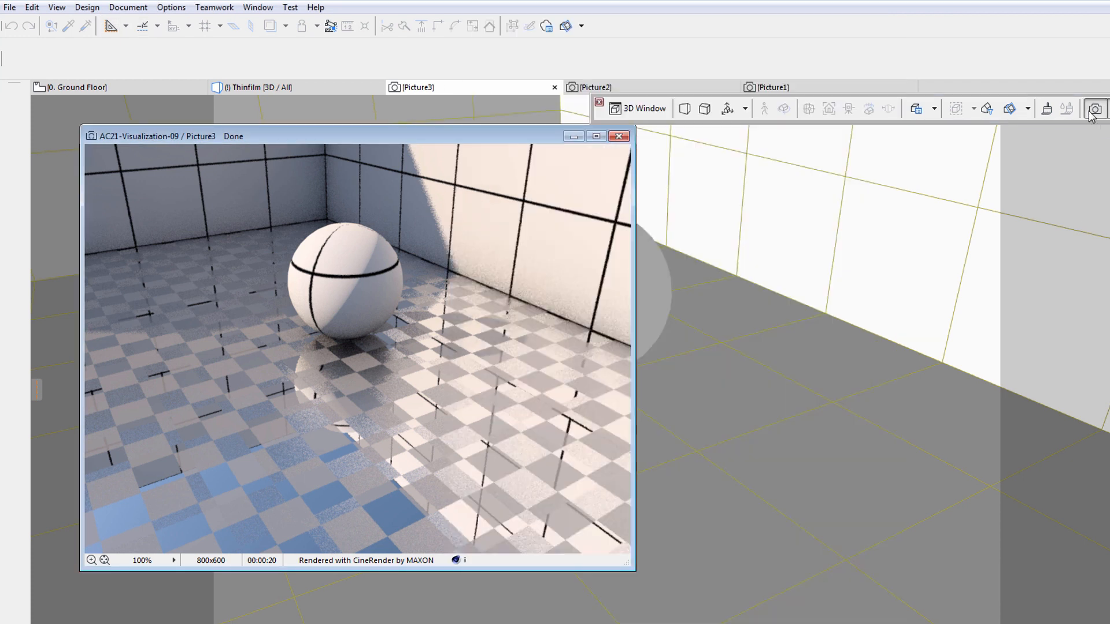
- Render Picture4 with distance-dimmed reflections and reopen the floor material settings
{"action": "left_click", "coordinate": [1094, 109]}
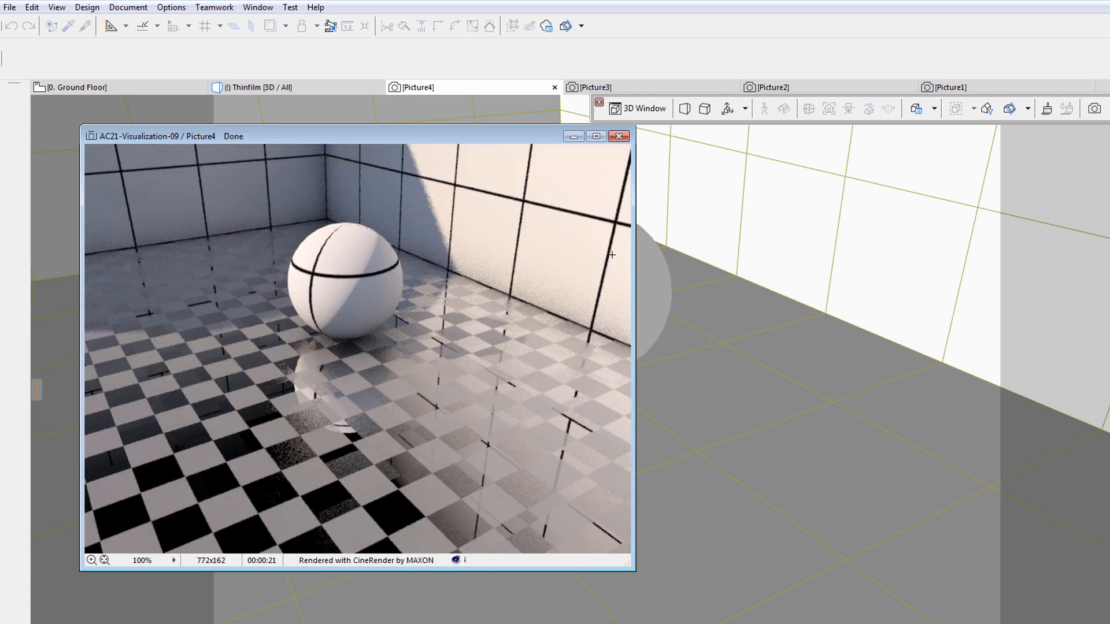
{"action": "mouse_move", "coordinate": [425, 347]}
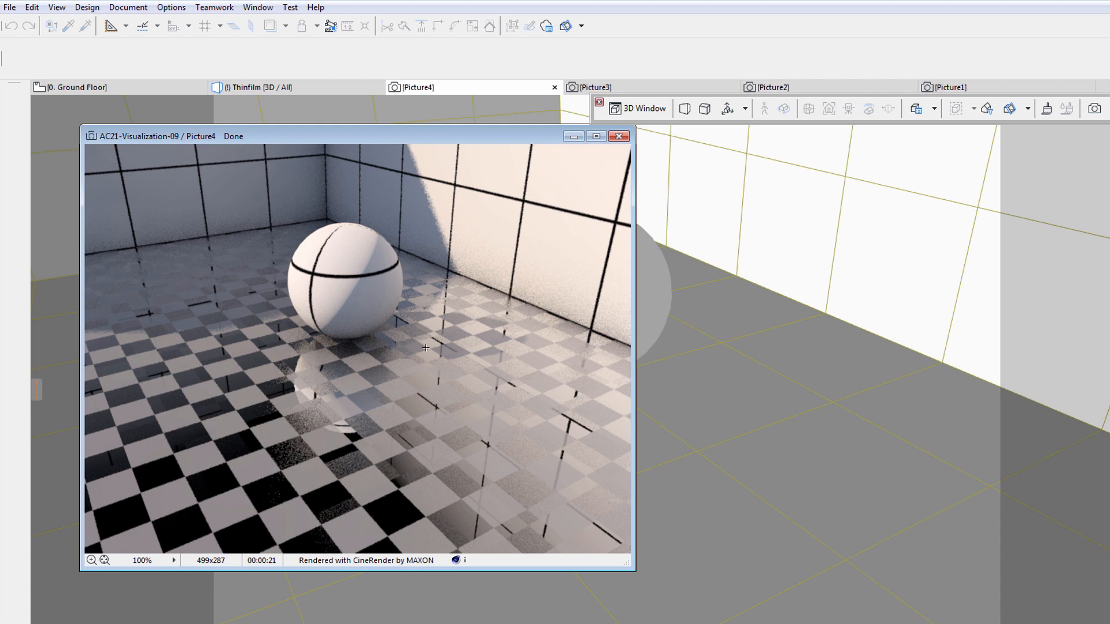
{"action": "mouse_move", "coordinate": [422, 486]}
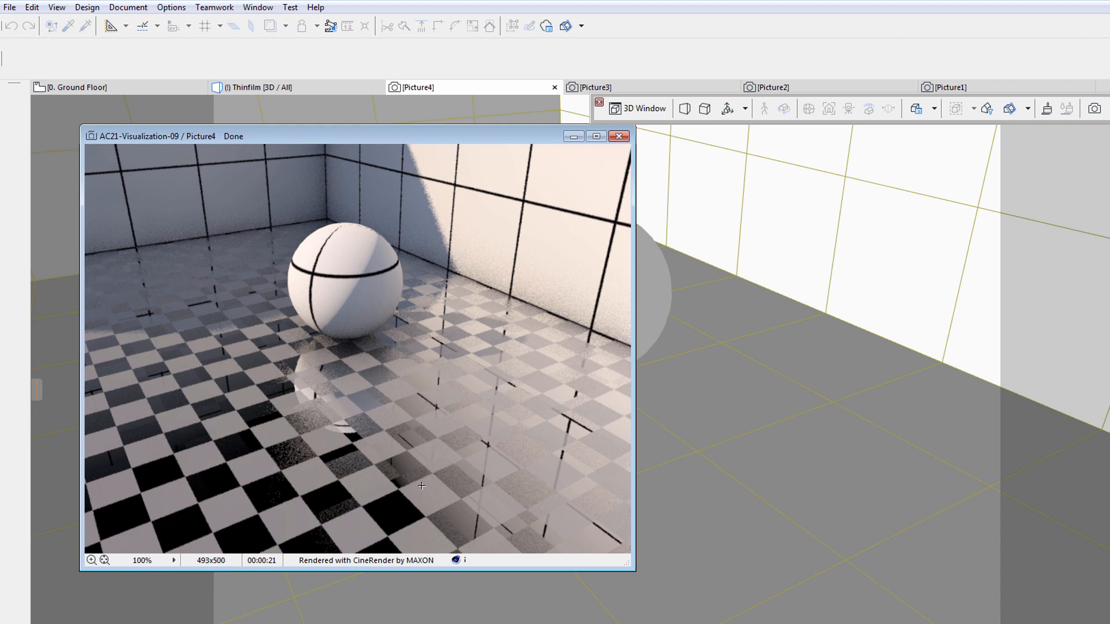
{"action": "left_click", "coordinate": [710, 209]}
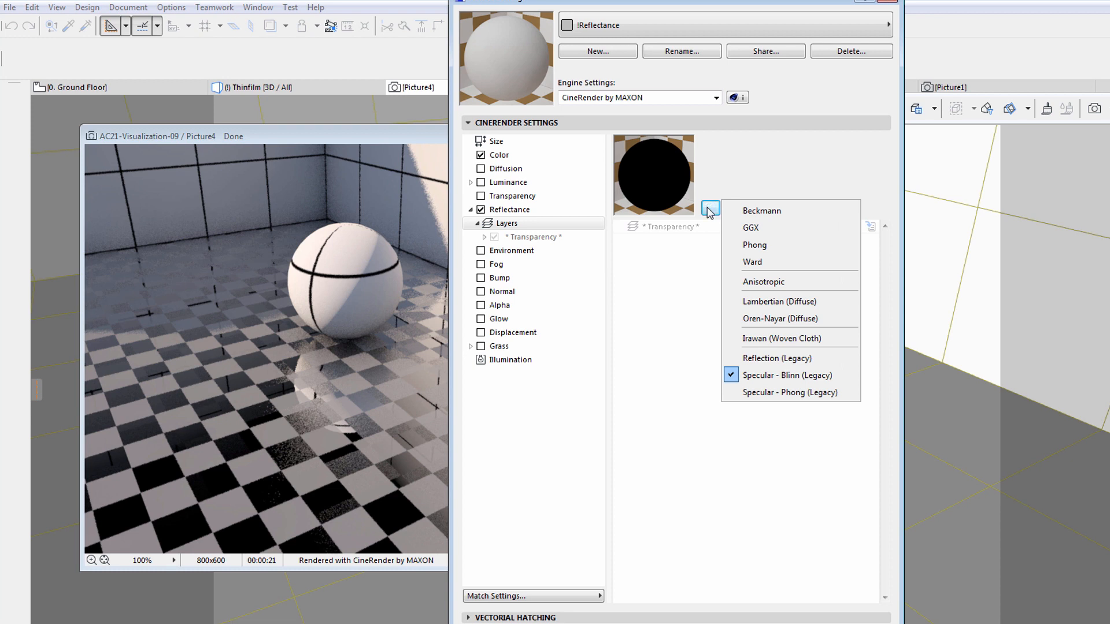
- Add Beckmann and Phong reflectance layers to the Reflectance surface
{"action": "left_click", "coordinate": [760, 210]}
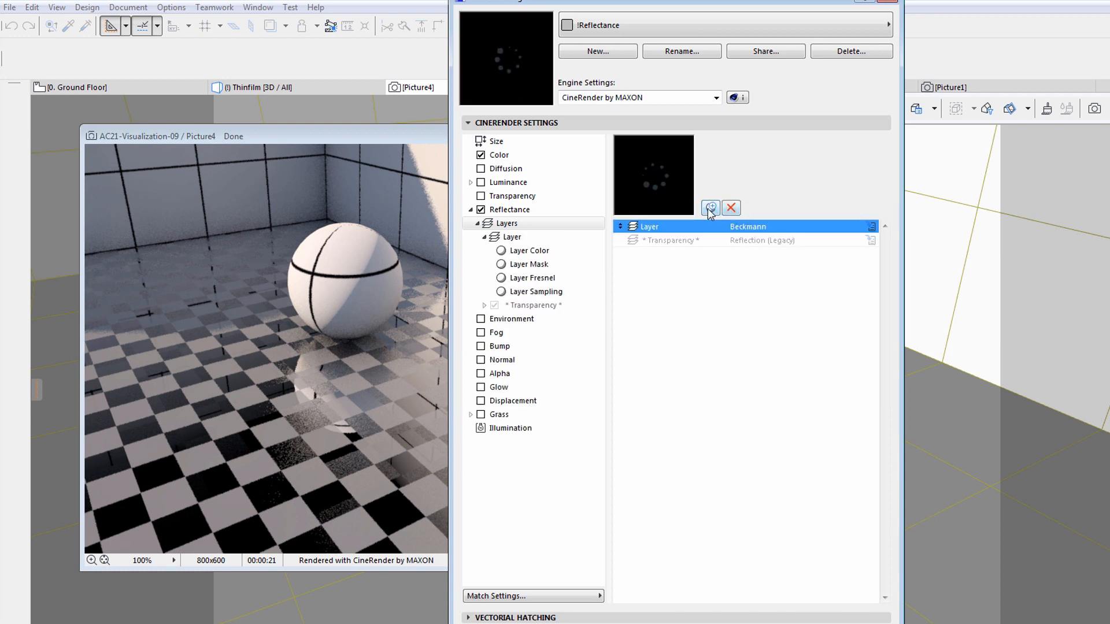
{"action": "left_click", "coordinate": [710, 208]}
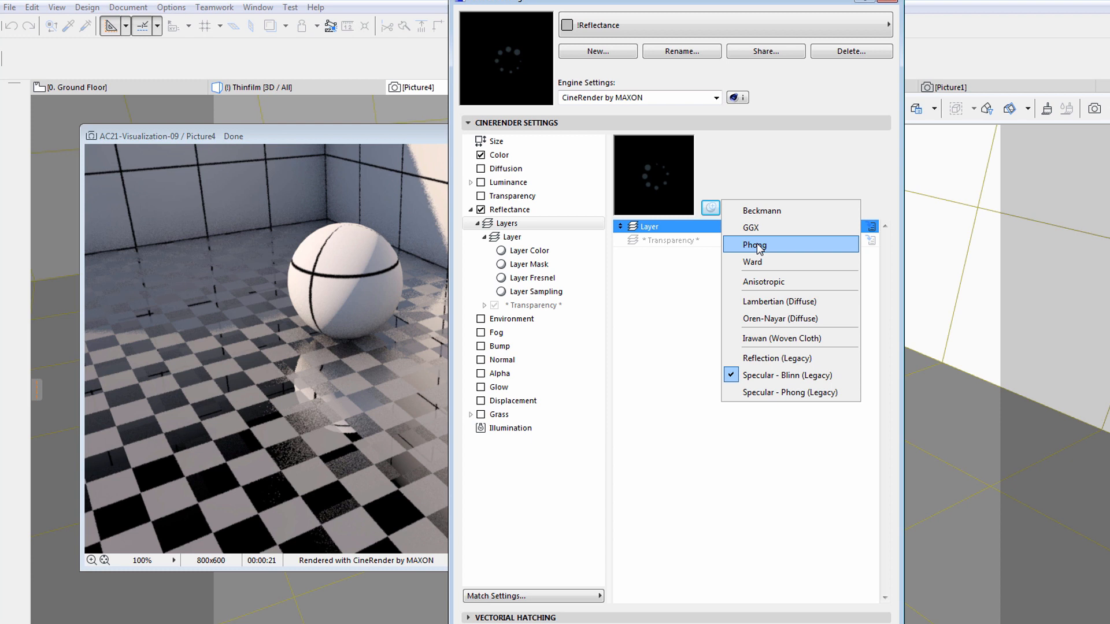
{"action": "left_click", "coordinate": [760, 210]}
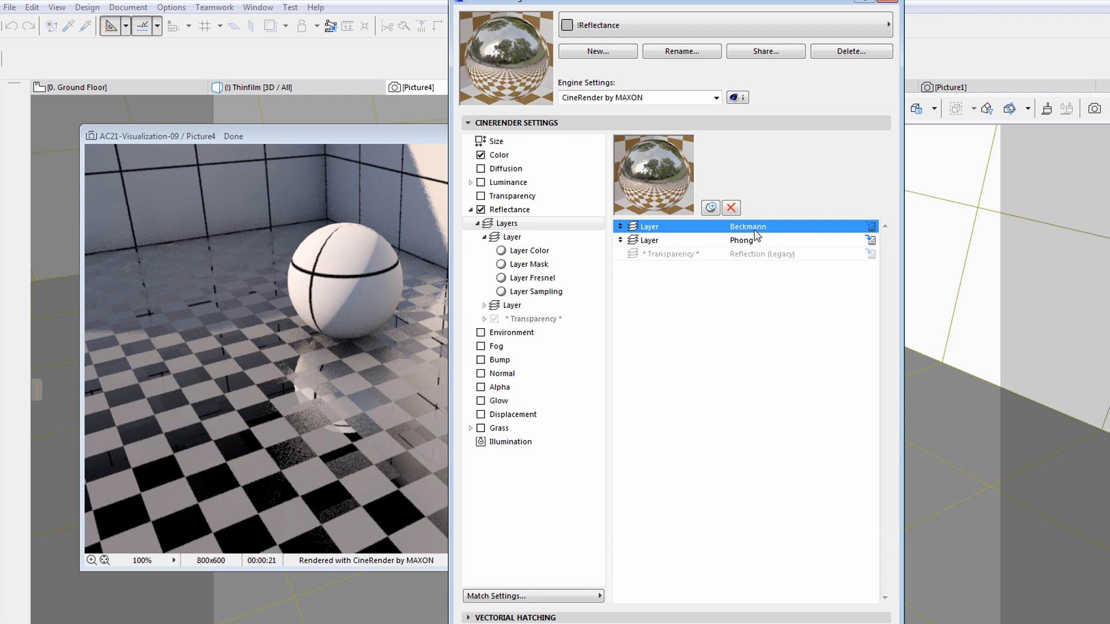
{"action": "mouse_move", "coordinate": [870, 231]}
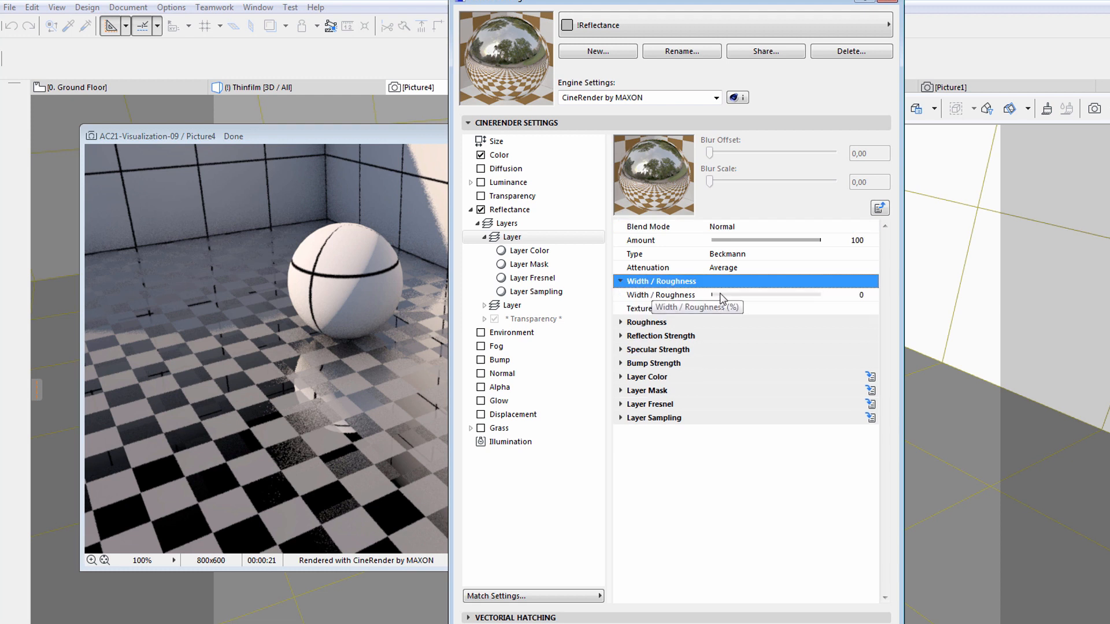
{"action": "mouse_move", "coordinate": [745, 299]}
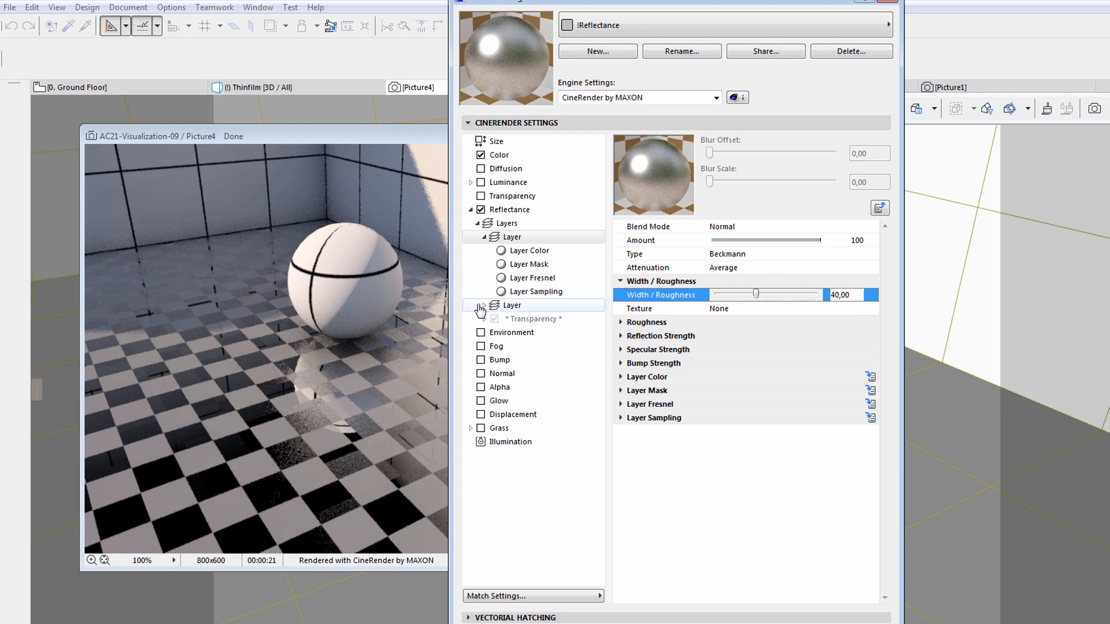
{"action": "mouse_move", "coordinate": [506, 310]}
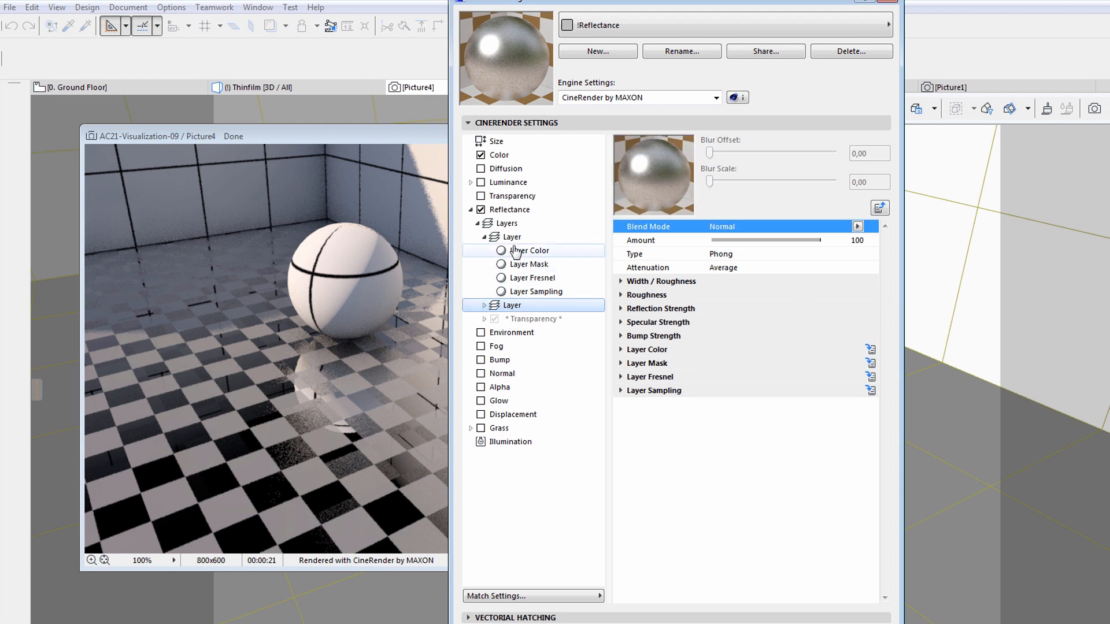
- Review the Beckmann layer's blend mode, then select the Phong layer to set Amount 60
{"action": "left_click", "coordinate": [857, 226]}
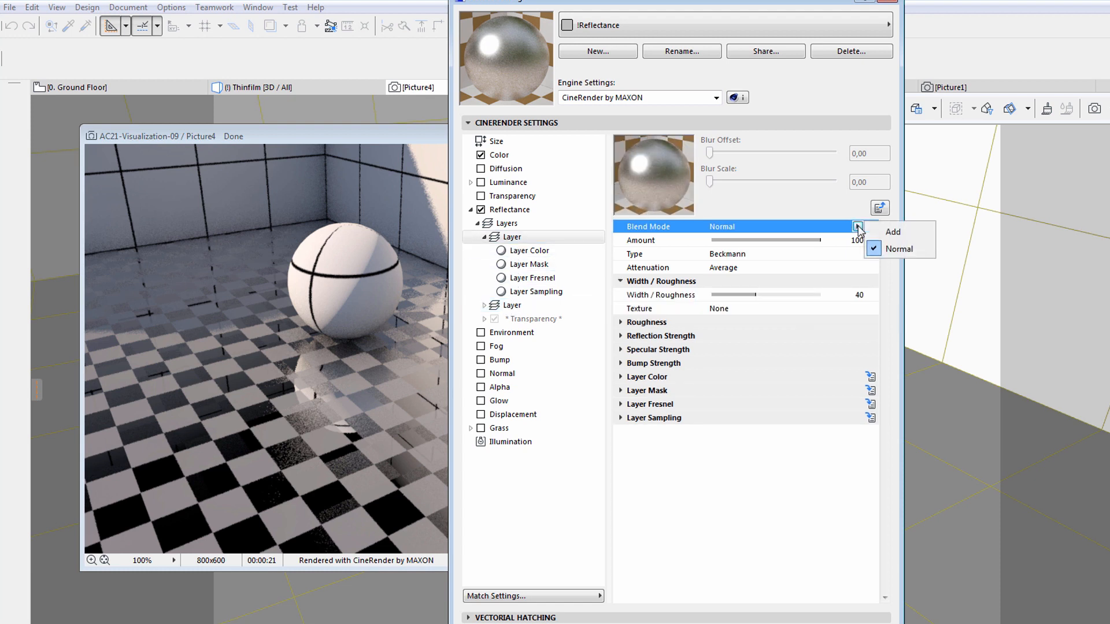
{"action": "left_click", "coordinate": [892, 231]}
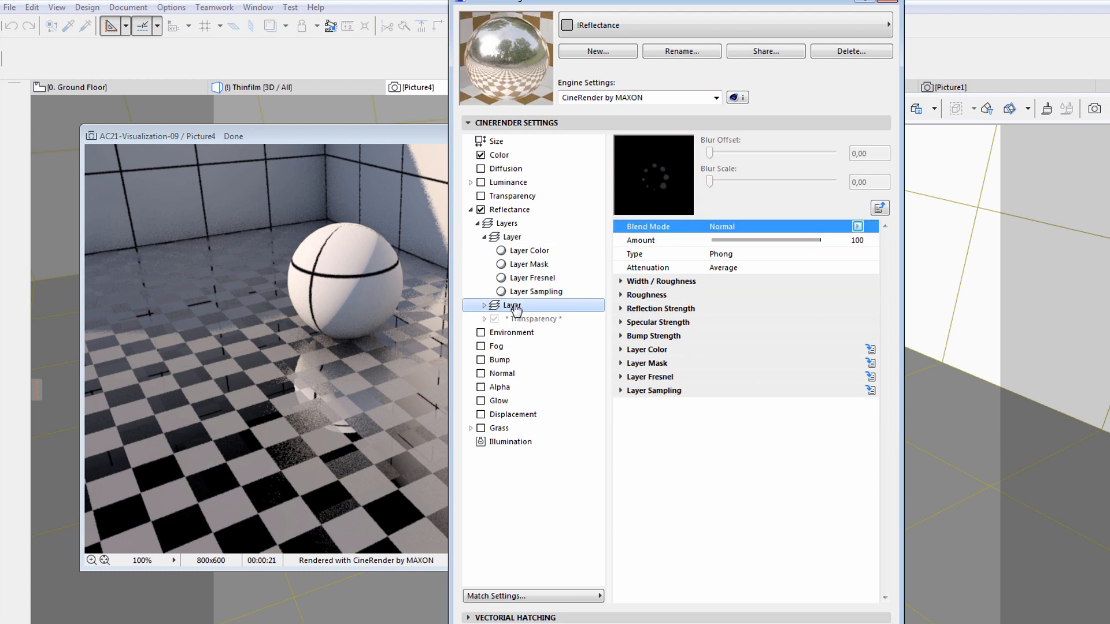
{"action": "left_click", "coordinate": [764, 239]}
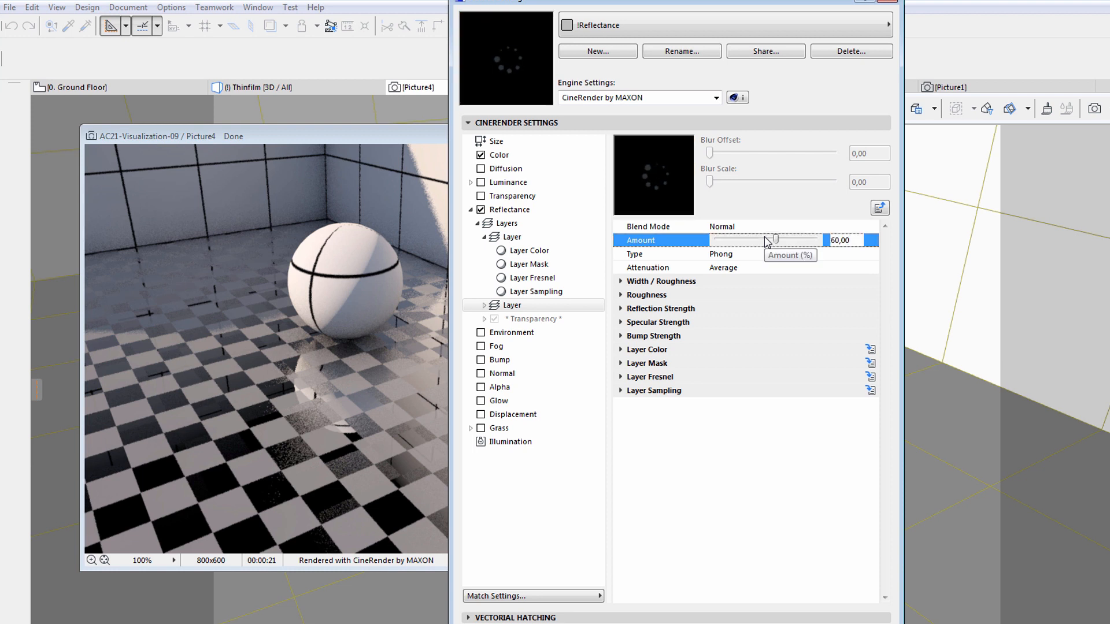
{"action": "mouse_move", "coordinate": [733, 360]}
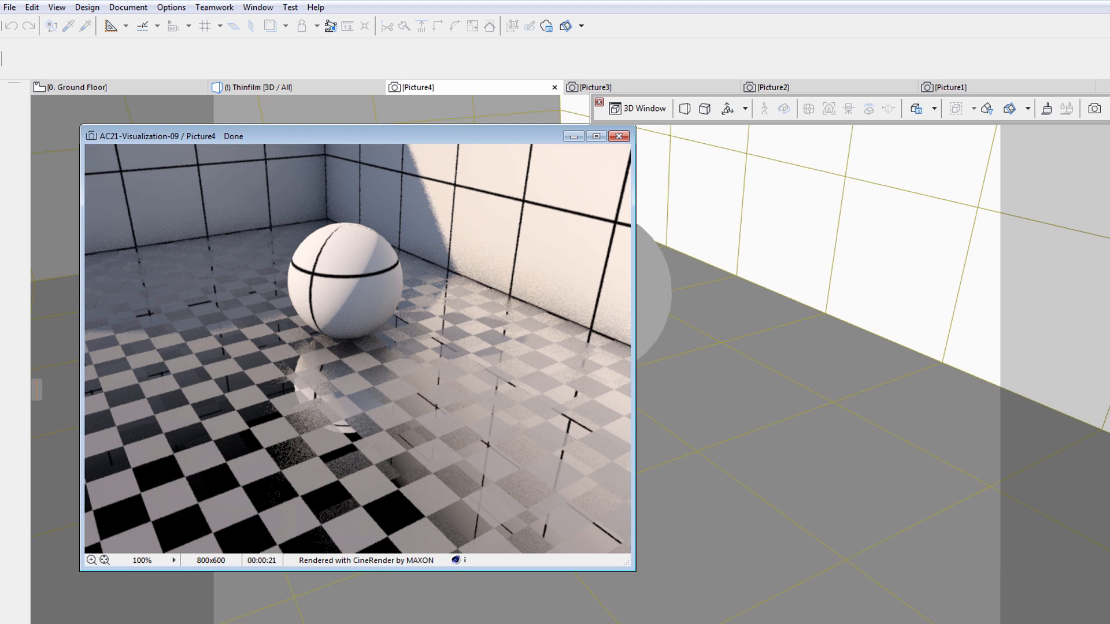
- Render Picture5 to show the softened floor reflections
{"action": "left_click", "coordinate": [1096, 108]}
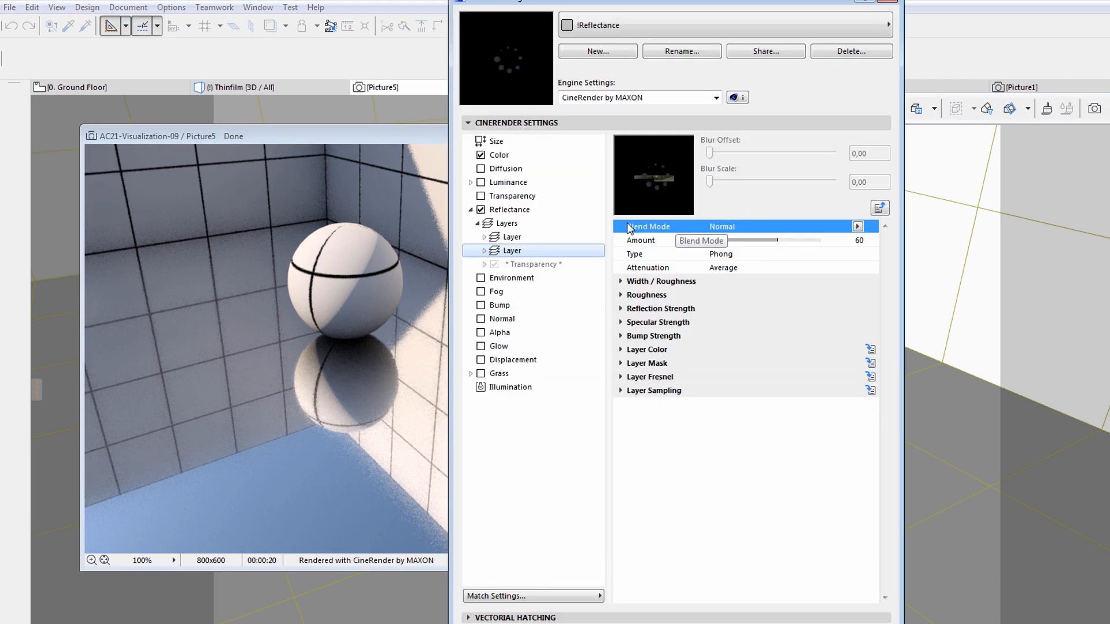
- Delete the Beckmann layer and set the remaining Phong layer to amount 100
{"action": "left_click", "coordinate": [508, 223]}
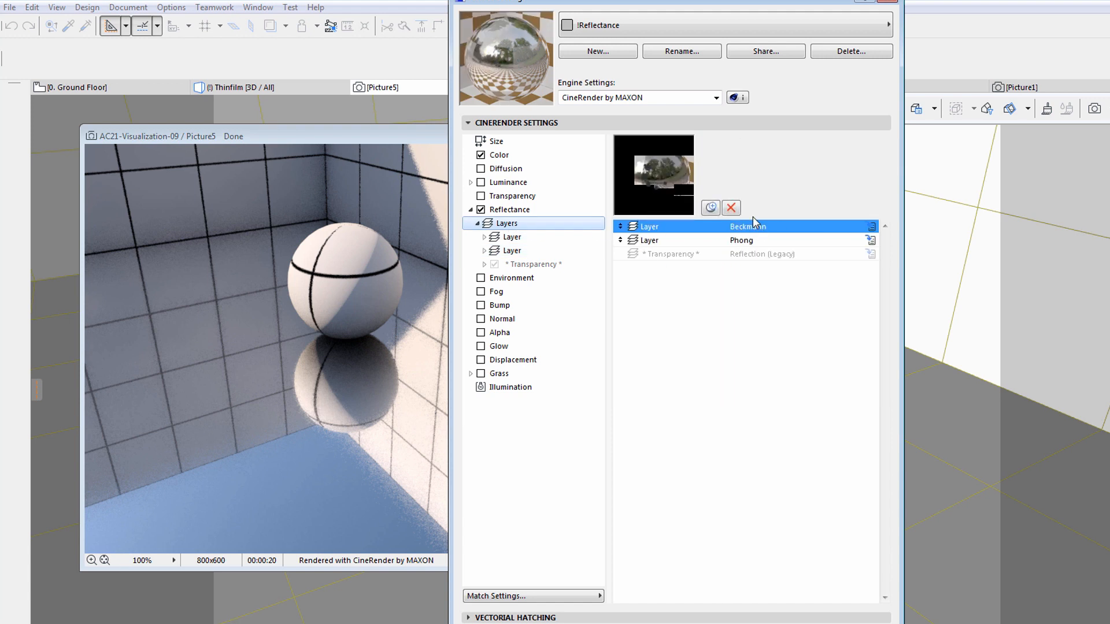
{"action": "left_click", "coordinate": [729, 208]}
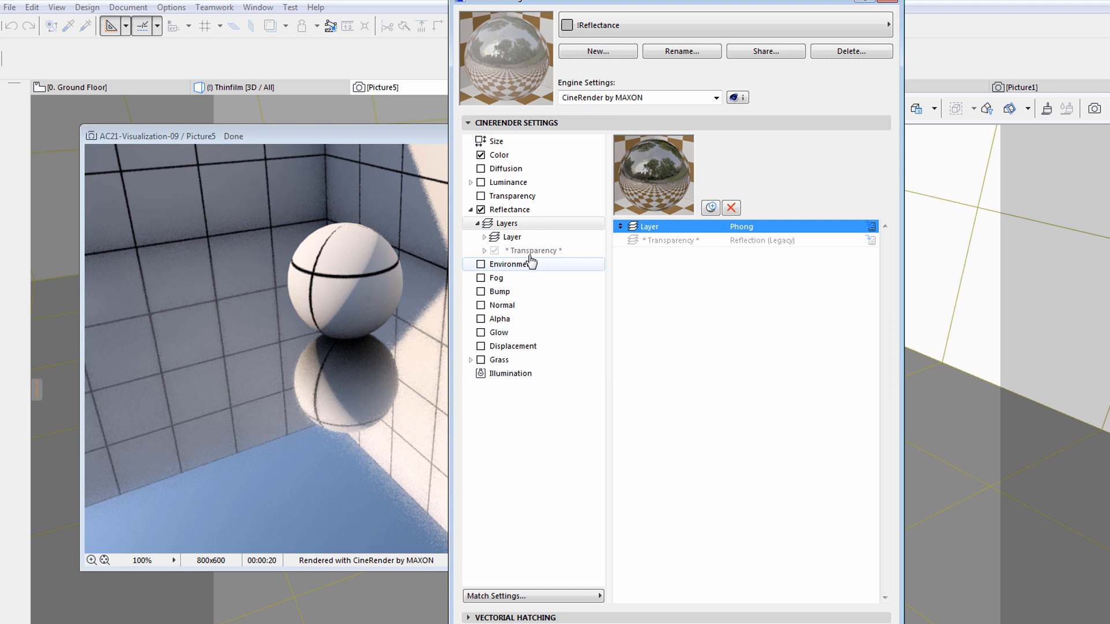
{"action": "left_click", "coordinate": [510, 237]}
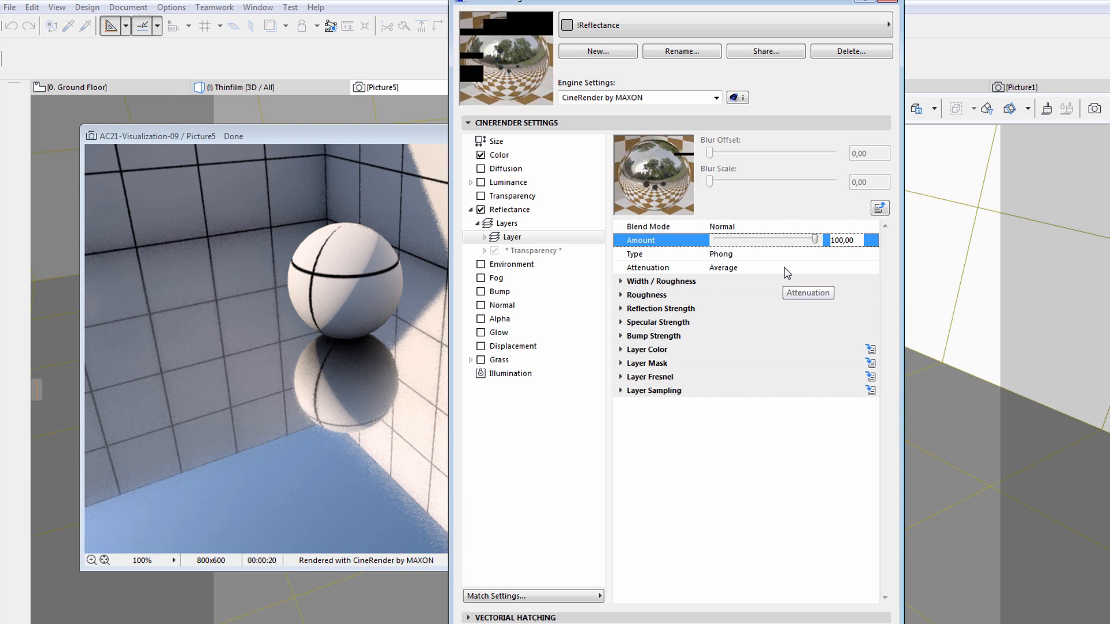
{"action": "mouse_move", "coordinate": [624, 340]}
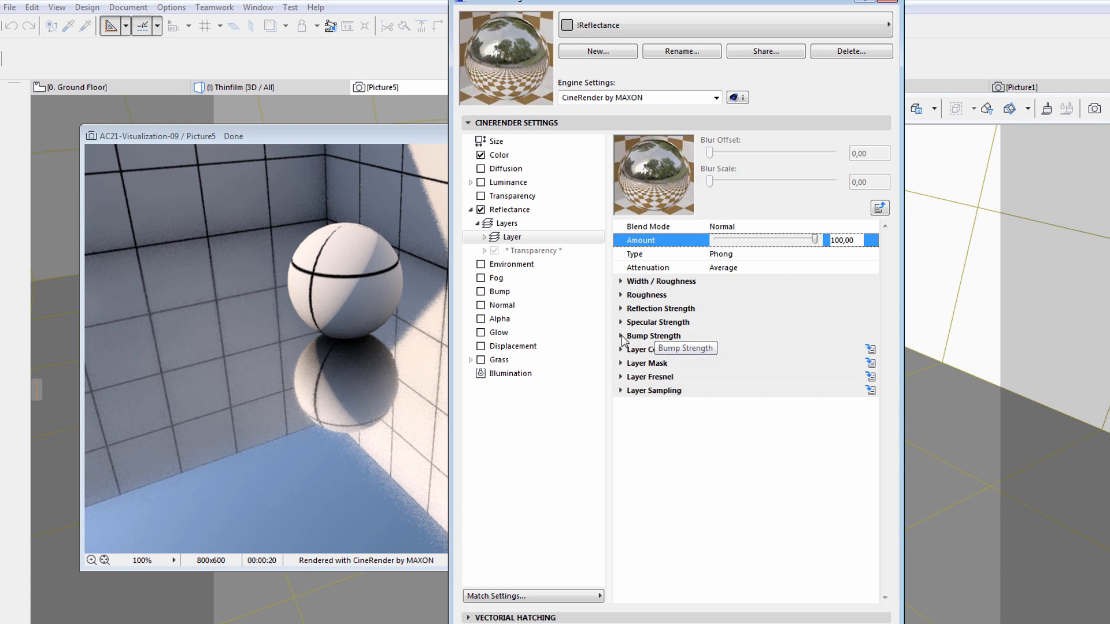
{"action": "left_click", "coordinate": [621, 335]}
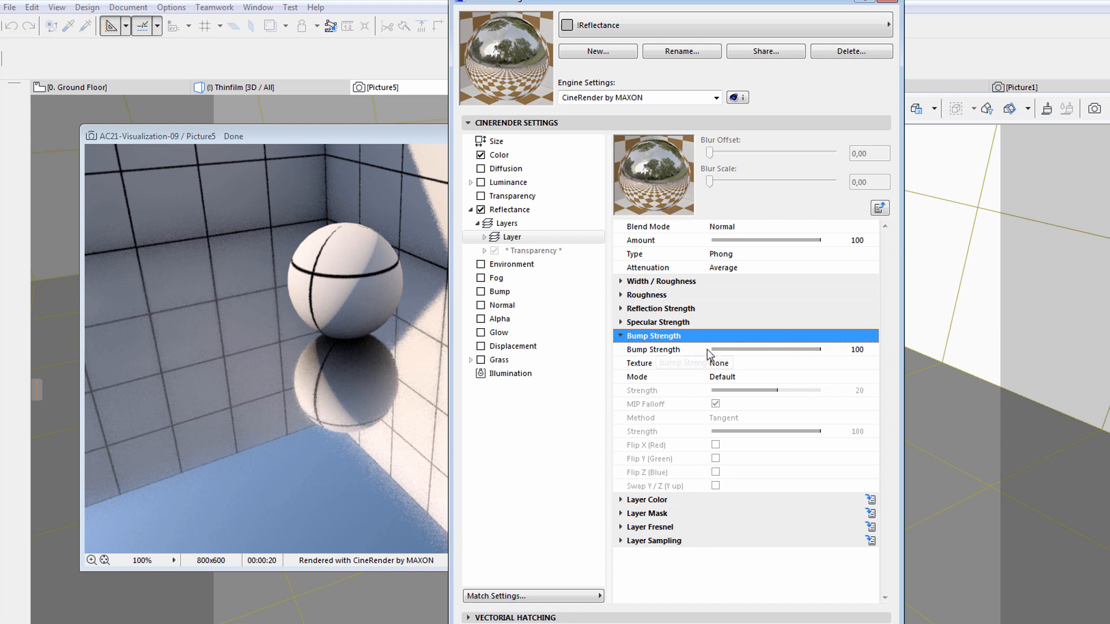
{"action": "mouse_move", "coordinate": [864, 354]}
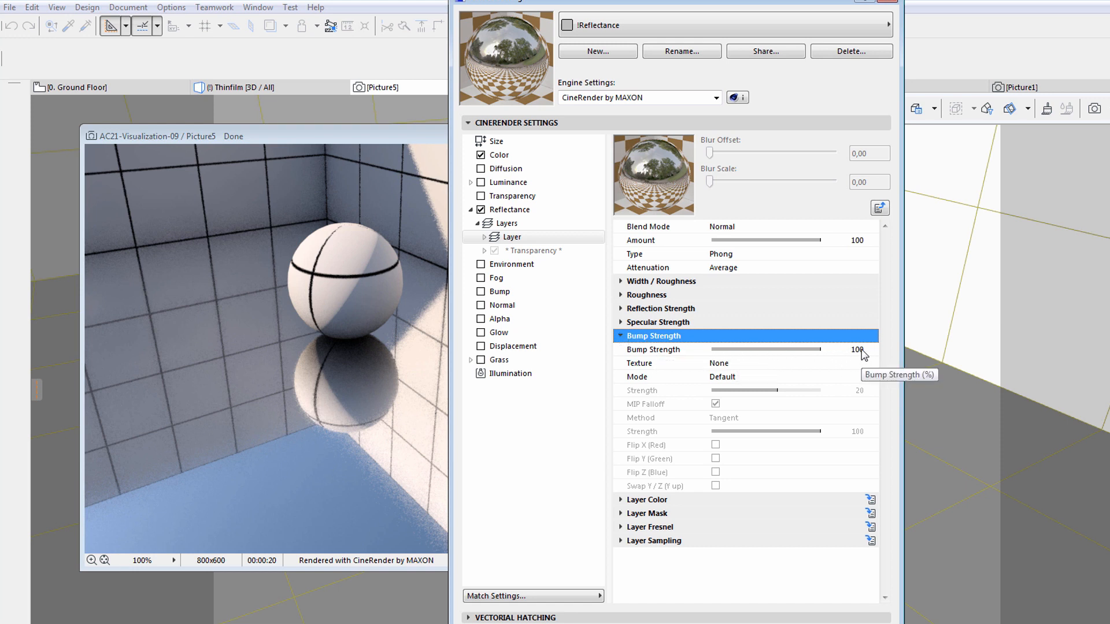
- Give the Phong layer a Noise custom bump map at strength 4 and render Picture6
{"action": "left_click", "coordinate": [857, 363]}
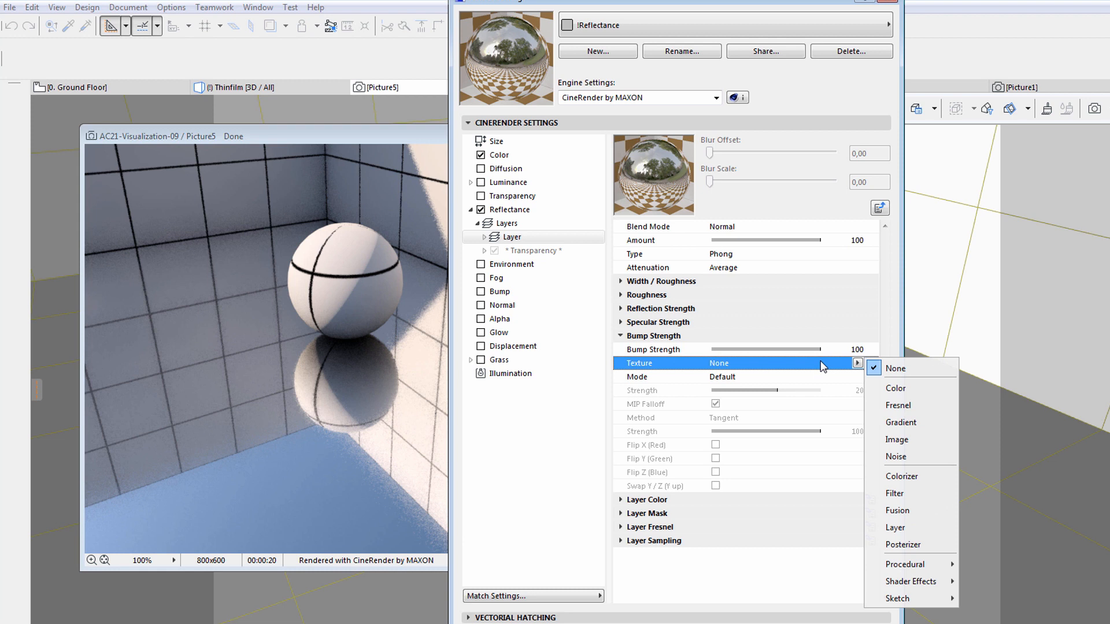
{"action": "mouse_move", "coordinate": [818, 375]}
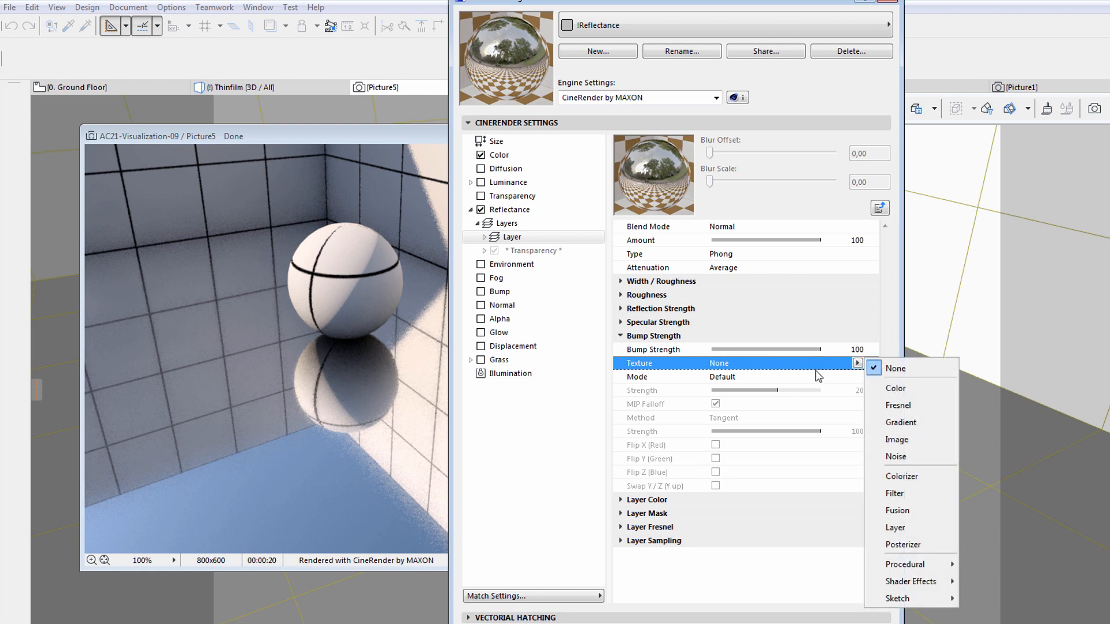
{"action": "left_click", "coordinate": [857, 376]}
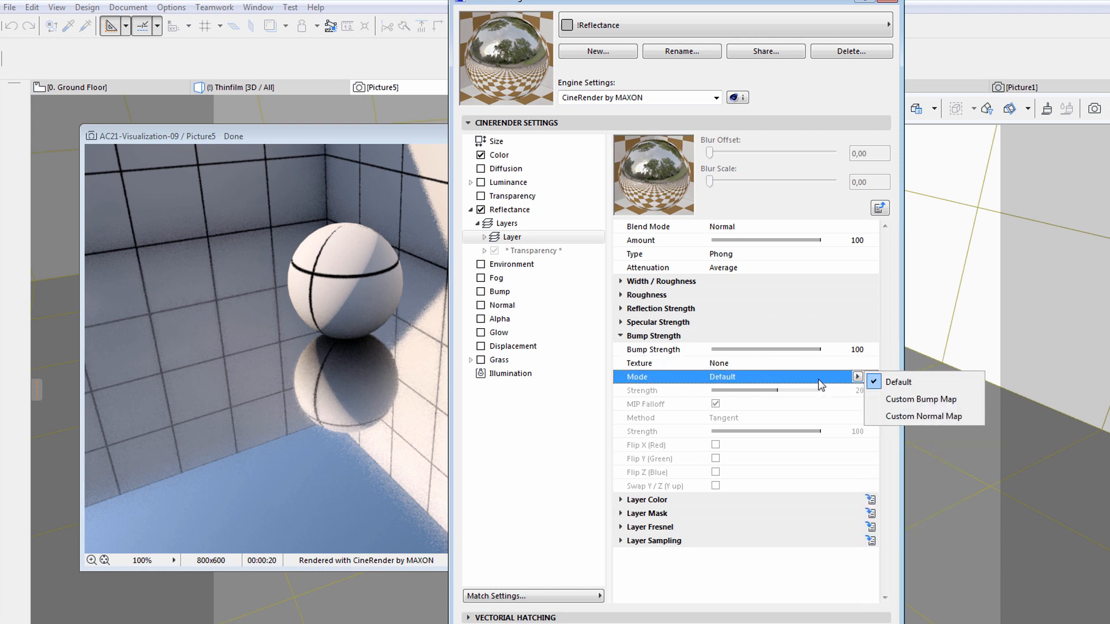
{"action": "mouse_move", "coordinate": [934, 409]}
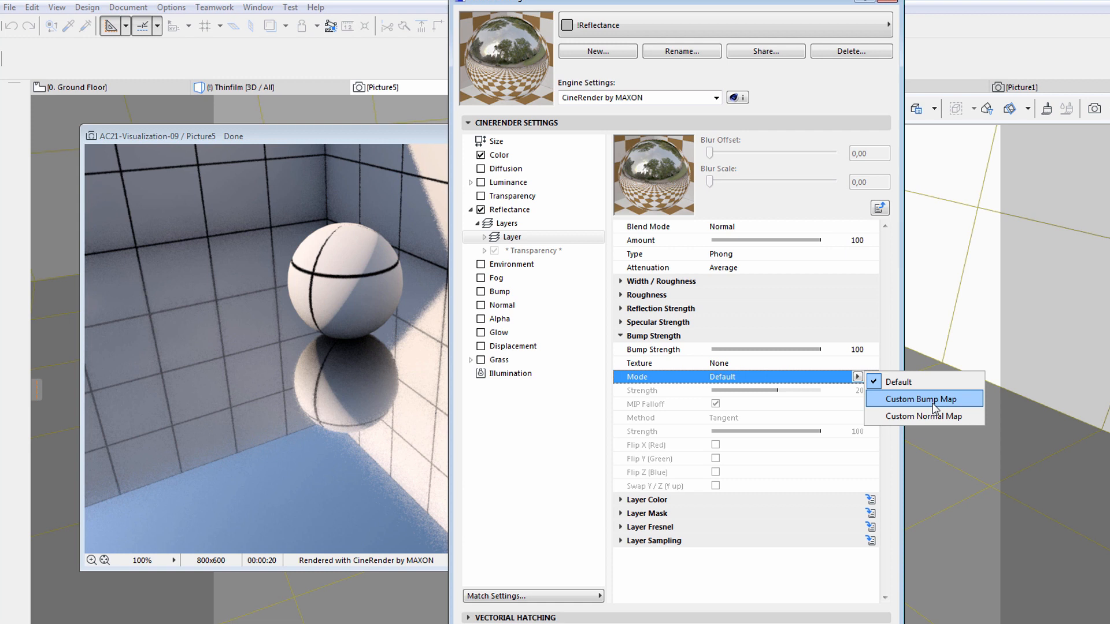
{"action": "left_click", "coordinate": [922, 399]}
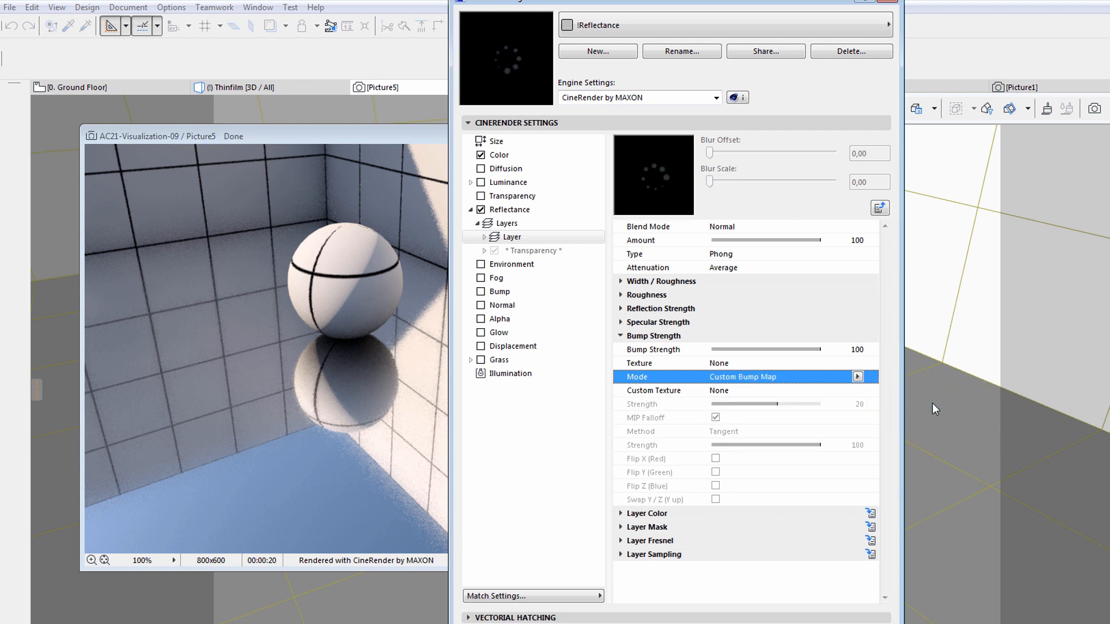
{"action": "left_click", "coordinate": [857, 390]}
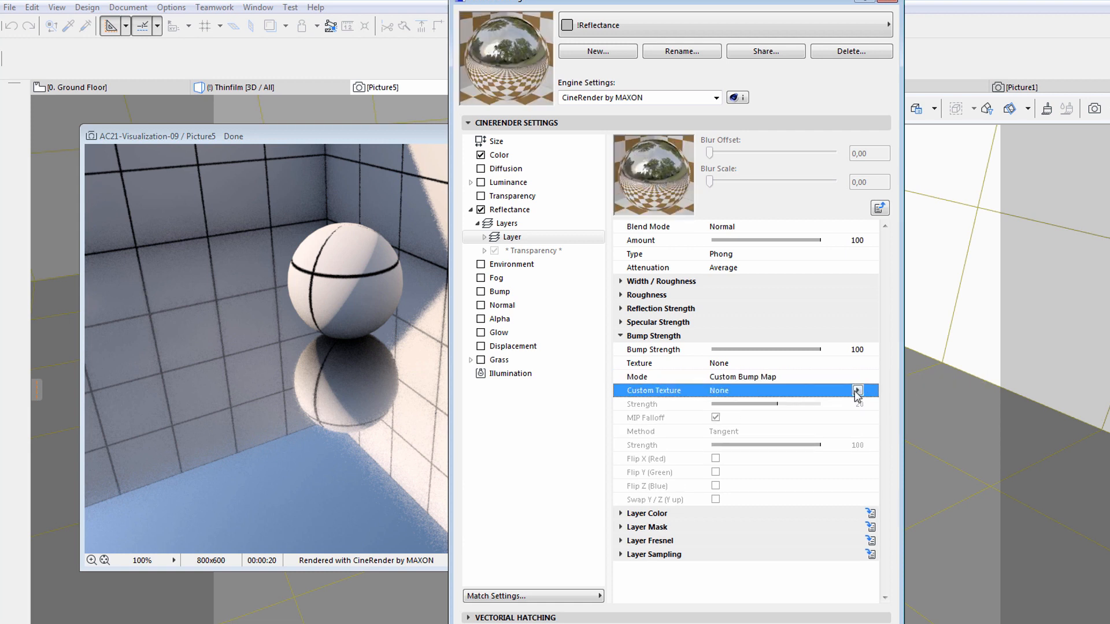
{"action": "left_click", "coordinate": [857, 390]}
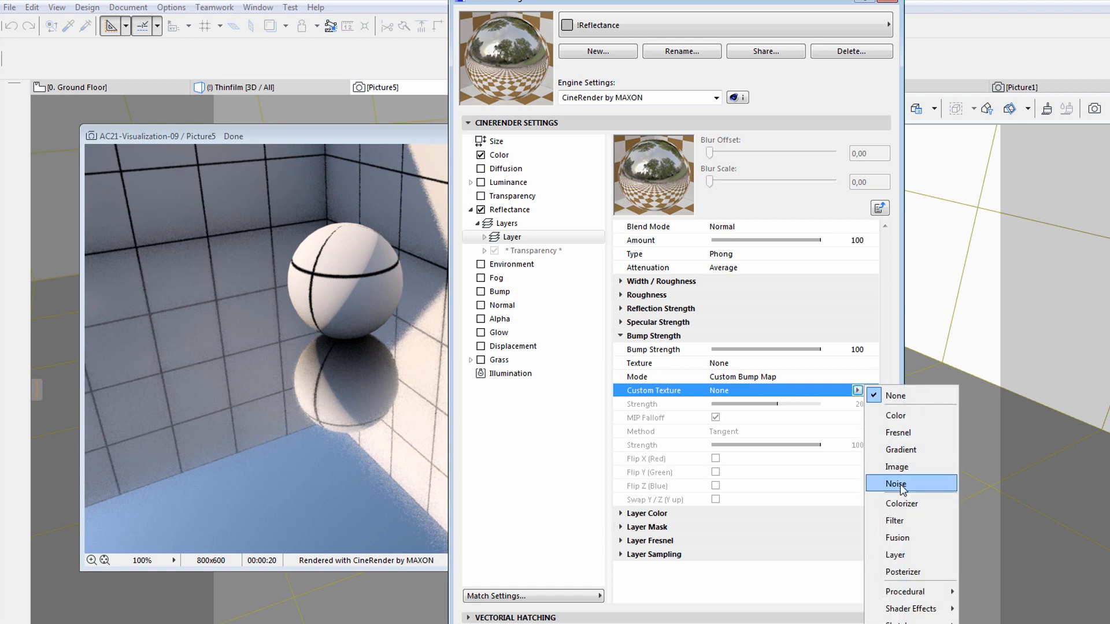
{"action": "left_click", "coordinate": [896, 483]}
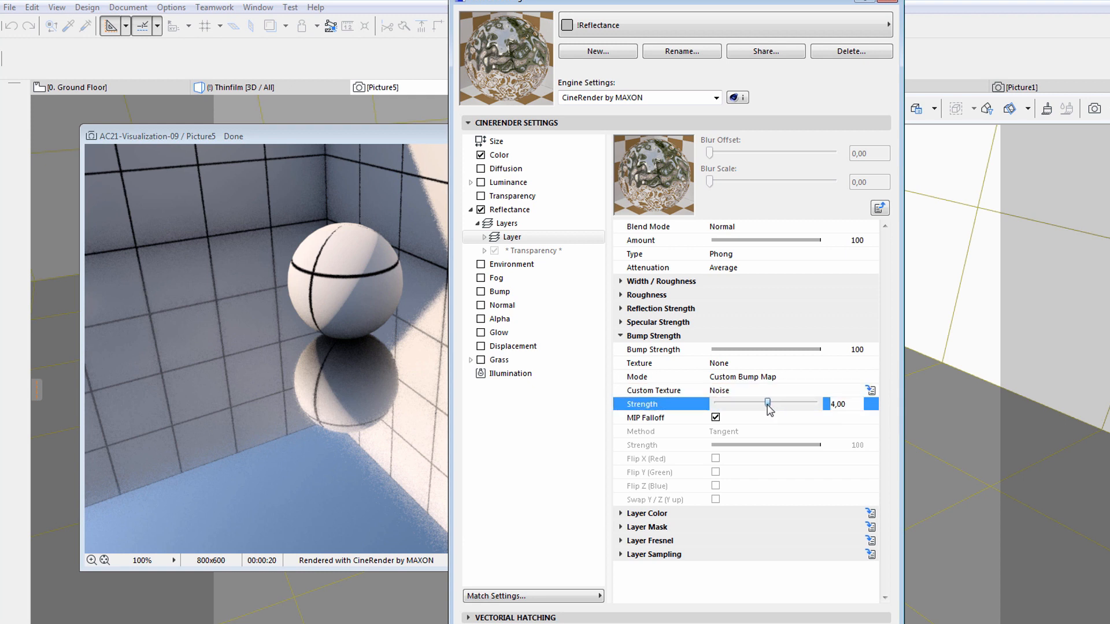
{"action": "mouse_move", "coordinate": [767, 404]}
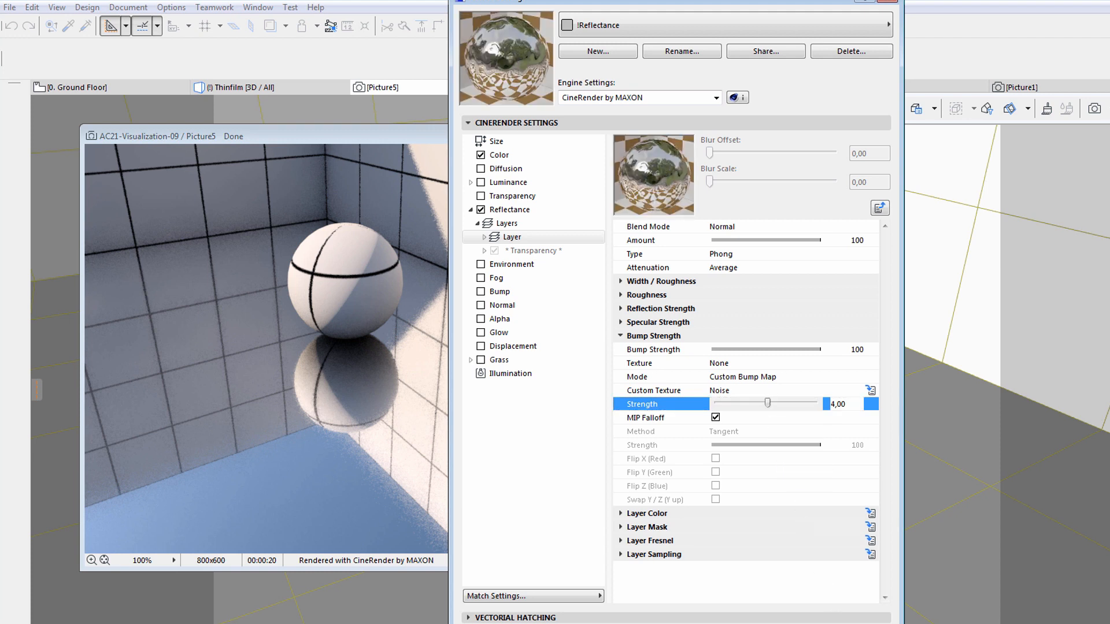
{"action": "mouse_move", "coordinate": [498, 291]}
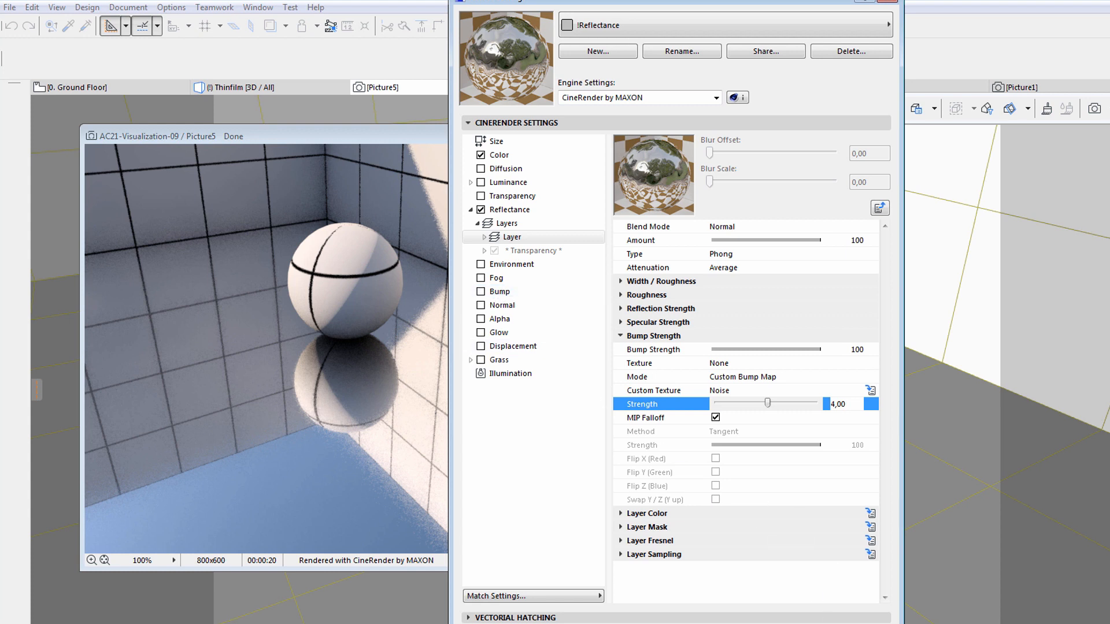
{"action": "left_click", "coordinate": [1096, 108]}
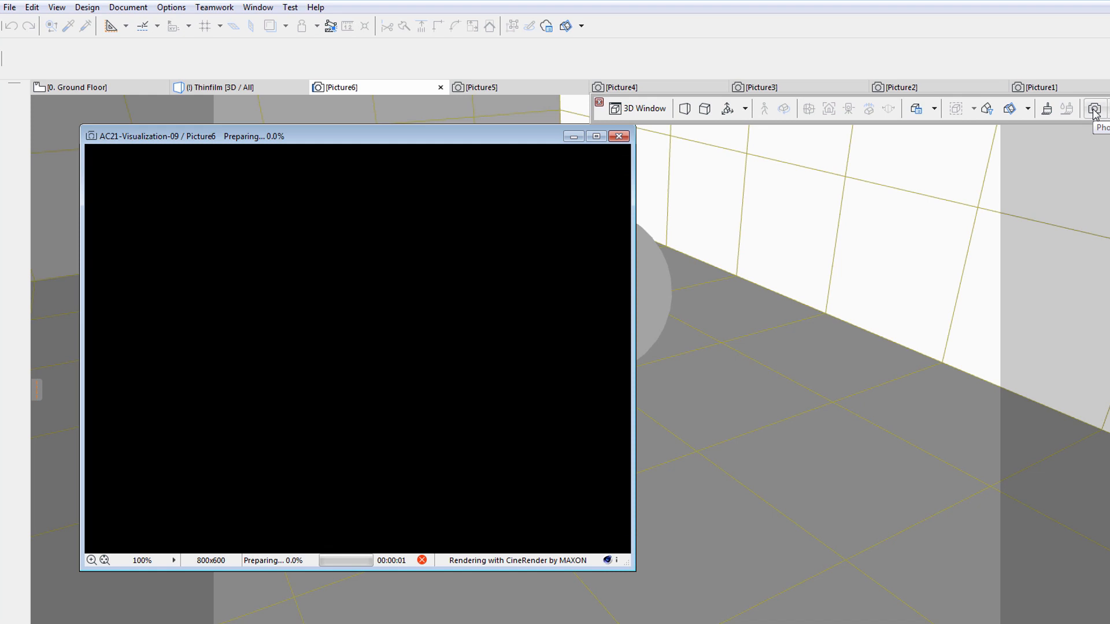